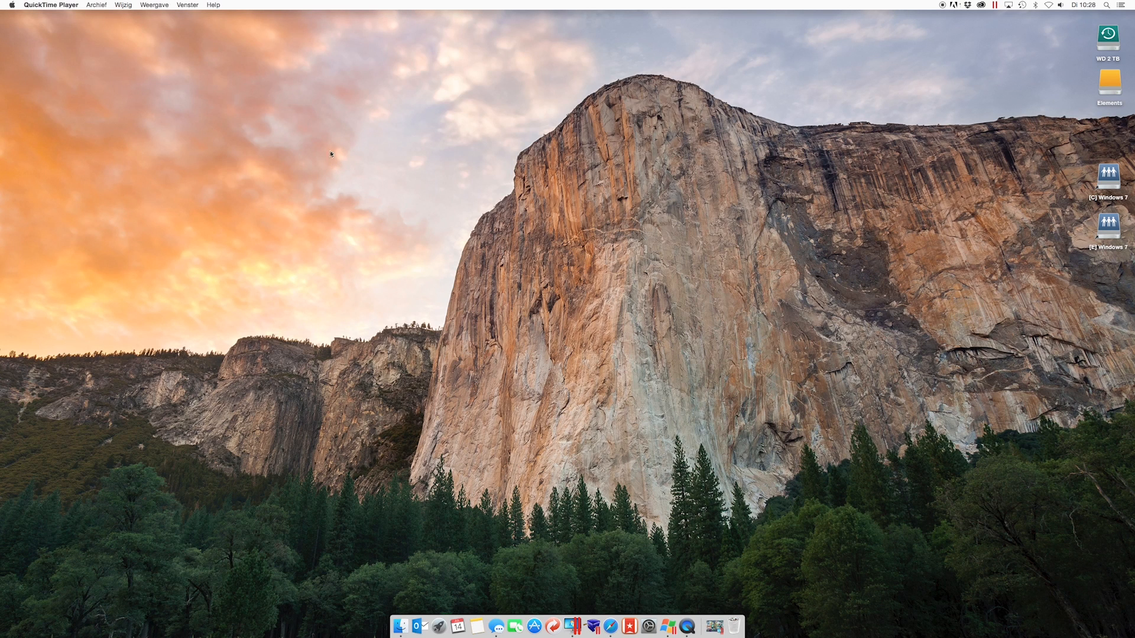
{"action": "mouse_move", "coordinate": [343, 182]}
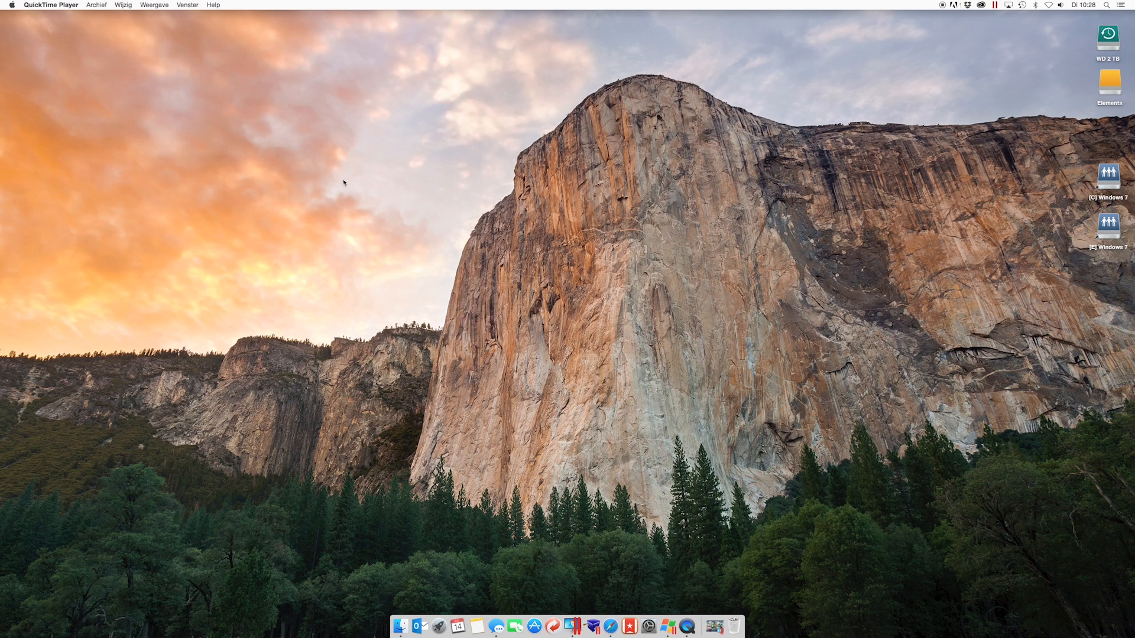
{"action": "mouse_move", "coordinate": [344, 197]}
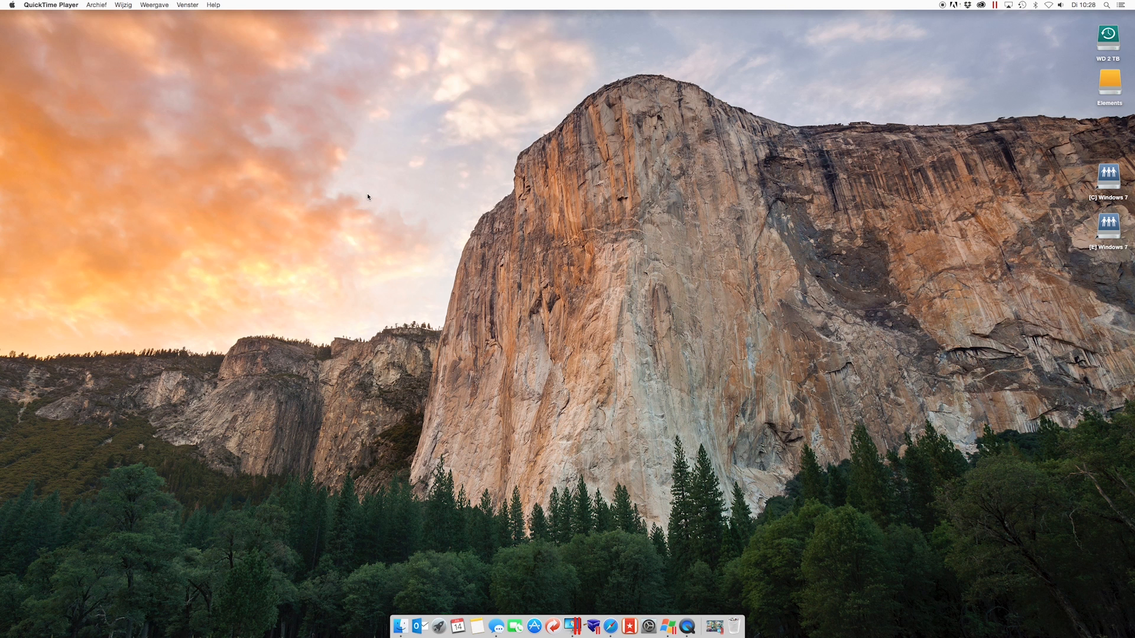
{"action": "mouse_move", "coordinate": [366, 203]}
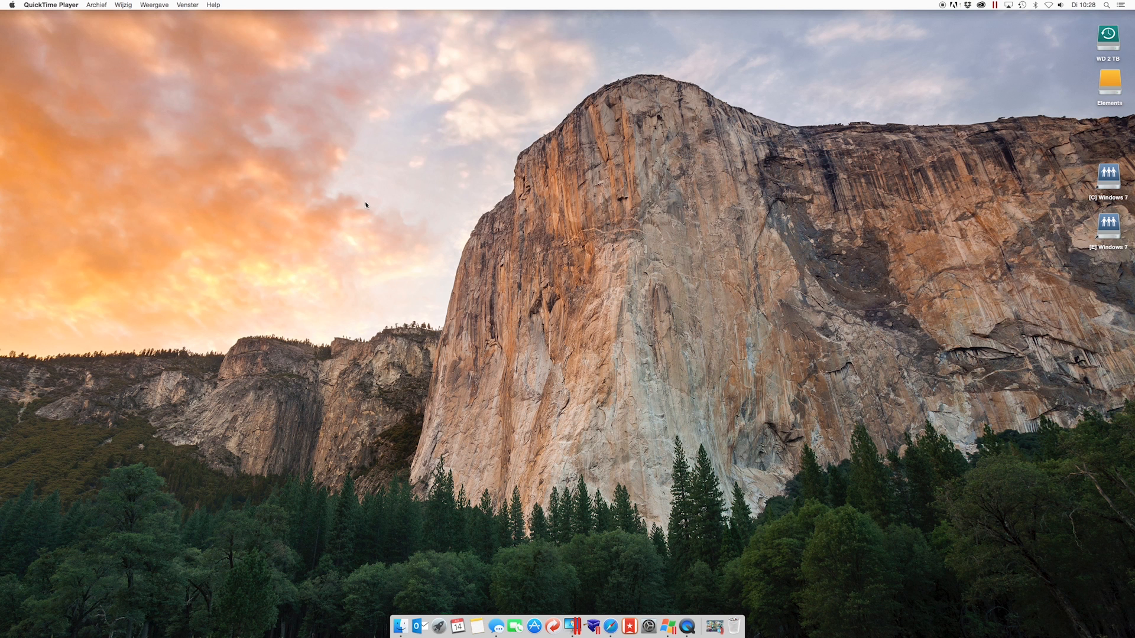
{"action": "mouse_move", "coordinate": [370, 211]}
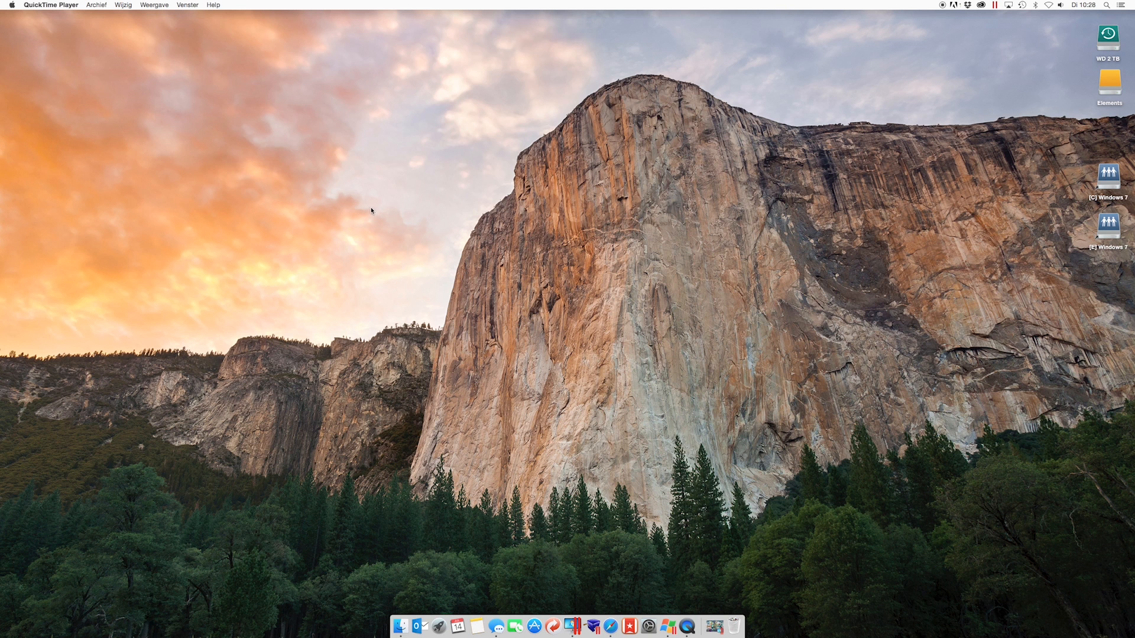
{"action": "mouse_move", "coordinate": [476, 297]}
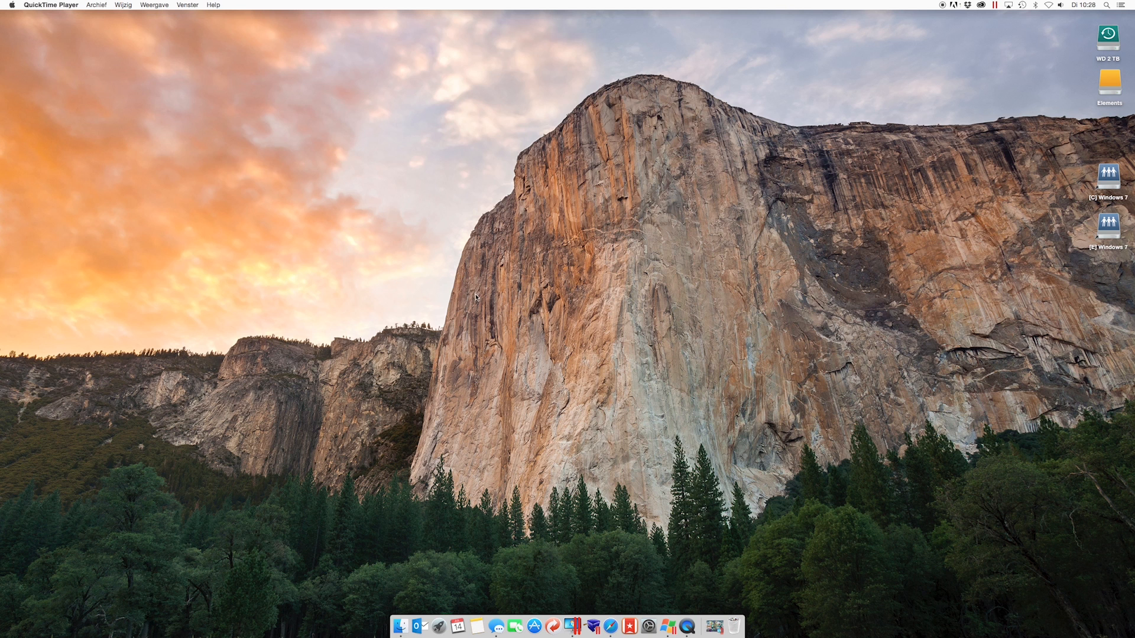
{"action": "mouse_move", "coordinate": [475, 301]}
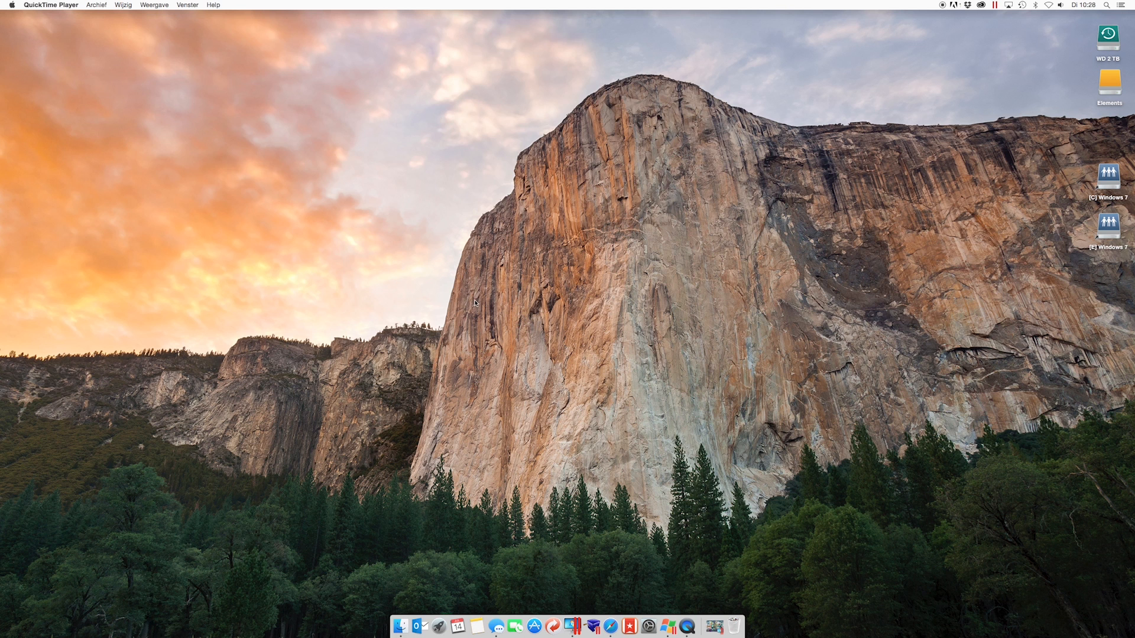
{"action": "mouse_move", "coordinate": [469, 308]}
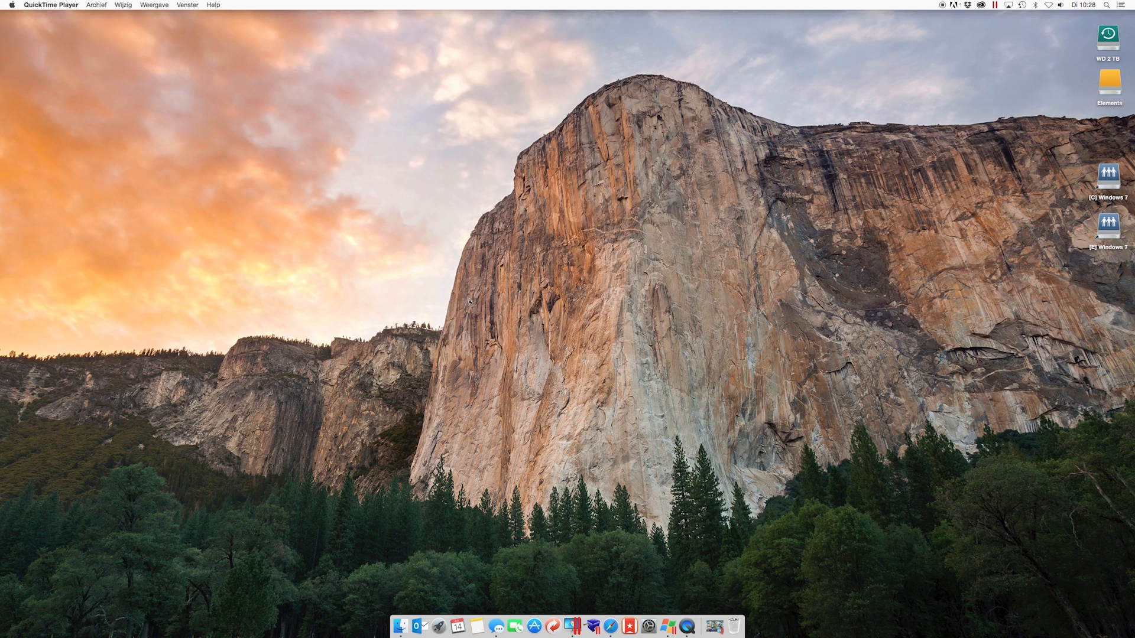
{"action": "mouse_move", "coordinate": [474, 301]}
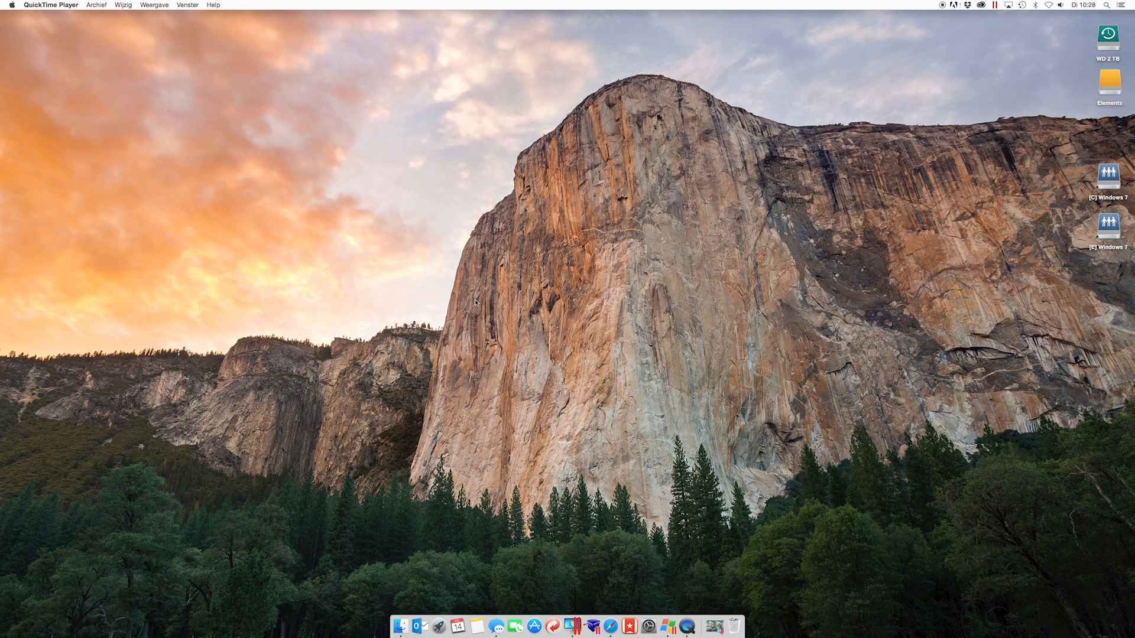
{"action": "mouse_move", "coordinate": [478, 305]}
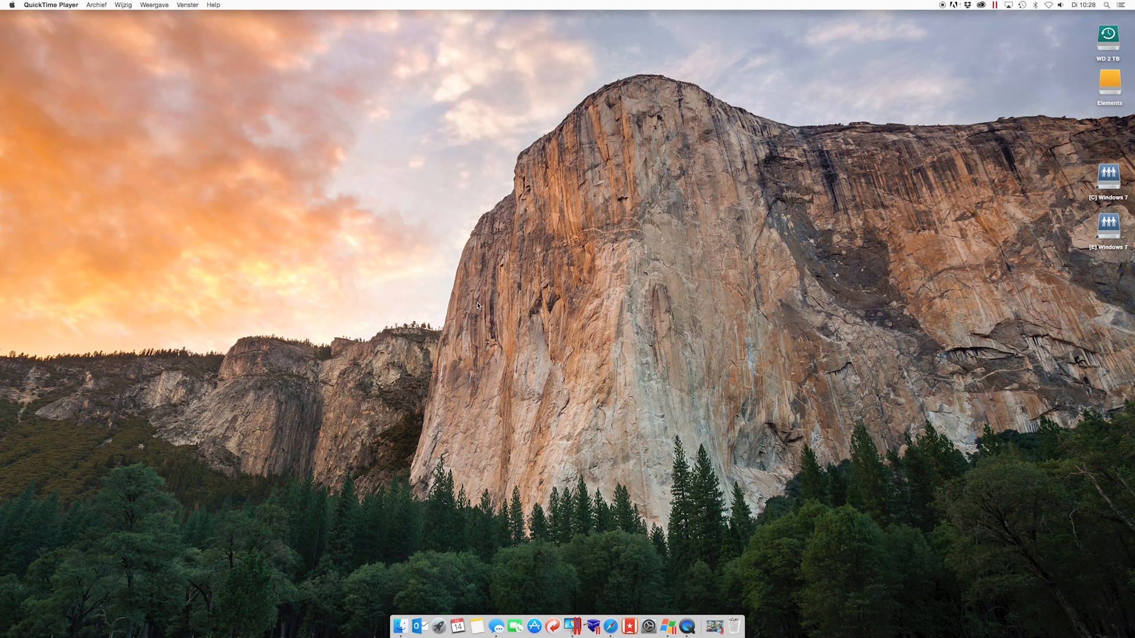
{"action": "mouse_move", "coordinate": [419, 627]}
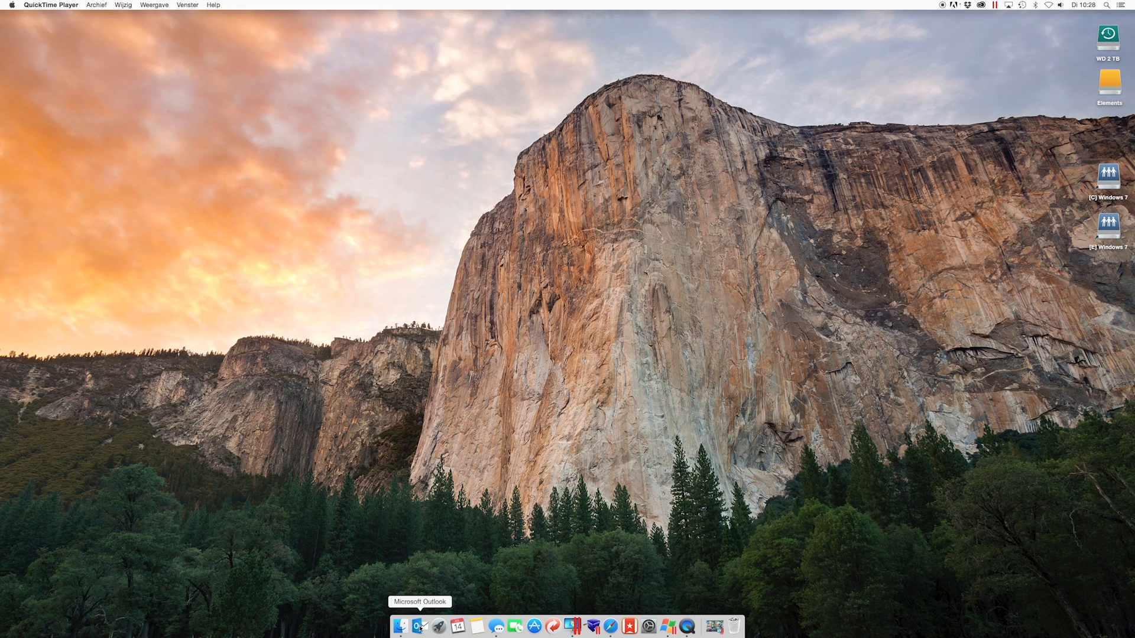
Step: Launch Outlook from the Dock, show the top inbox message, glance at the Extra tab and return to Home
{"action": "left_click", "coordinate": [418, 626]}
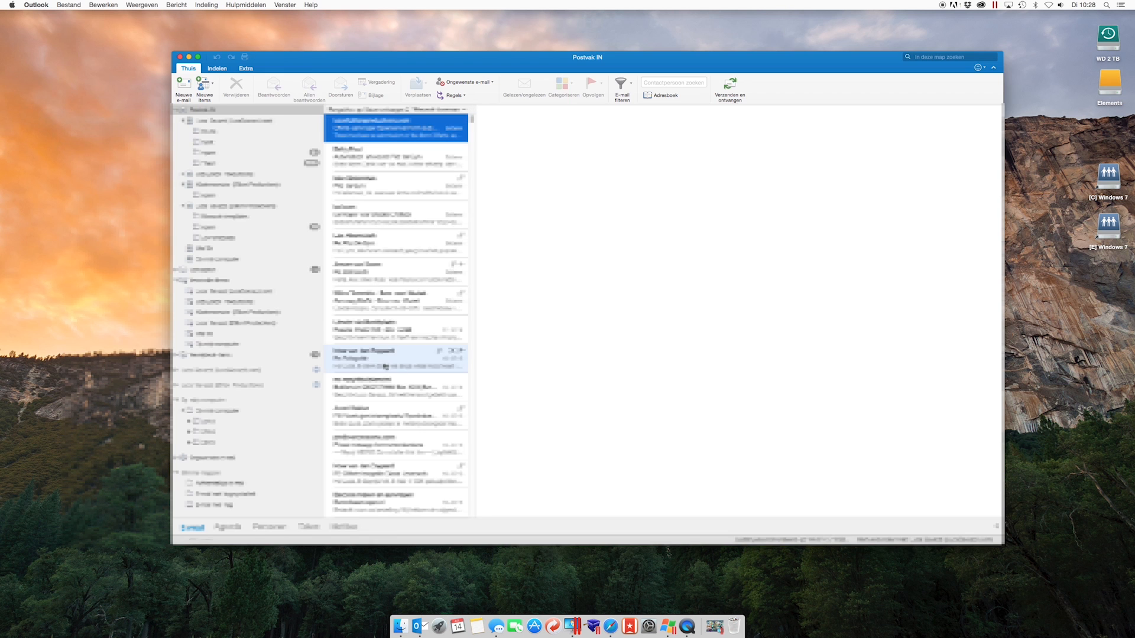
{"action": "left_click", "coordinate": [396, 128]}
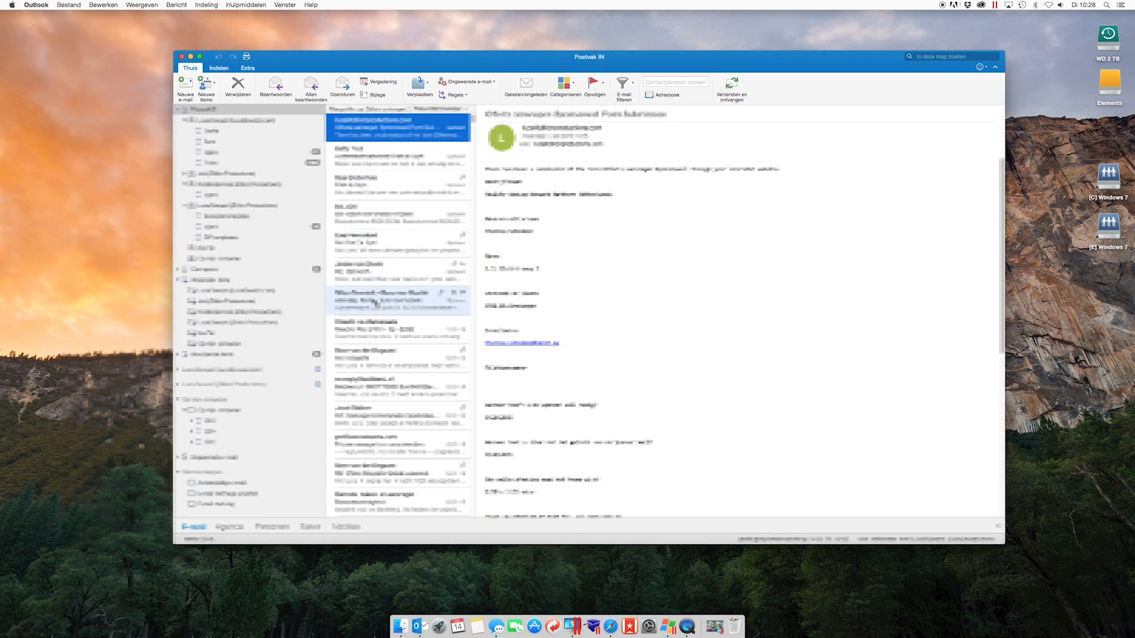
{"action": "left_click", "coordinate": [399, 156]}
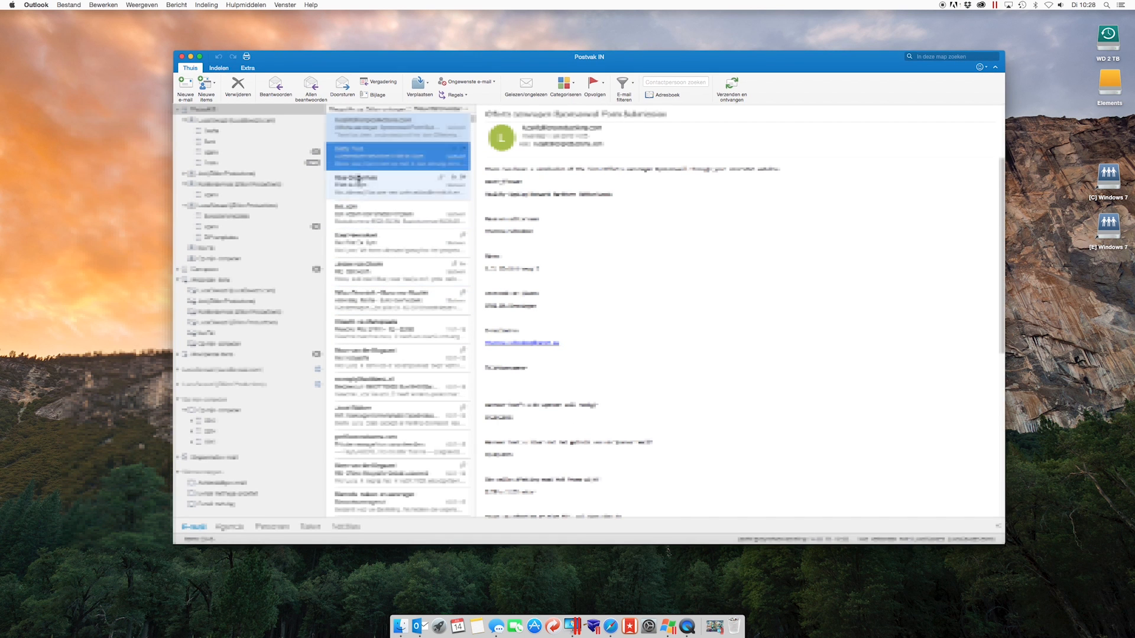
{"action": "left_click", "coordinate": [399, 126]}
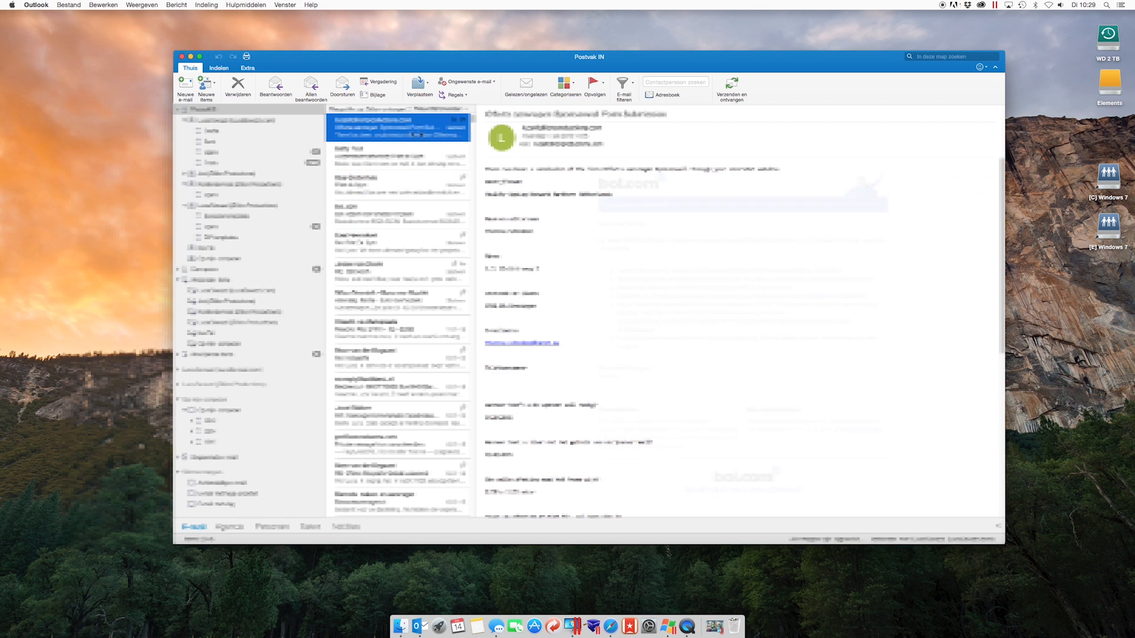
{"action": "left_click", "coordinate": [247, 68]}
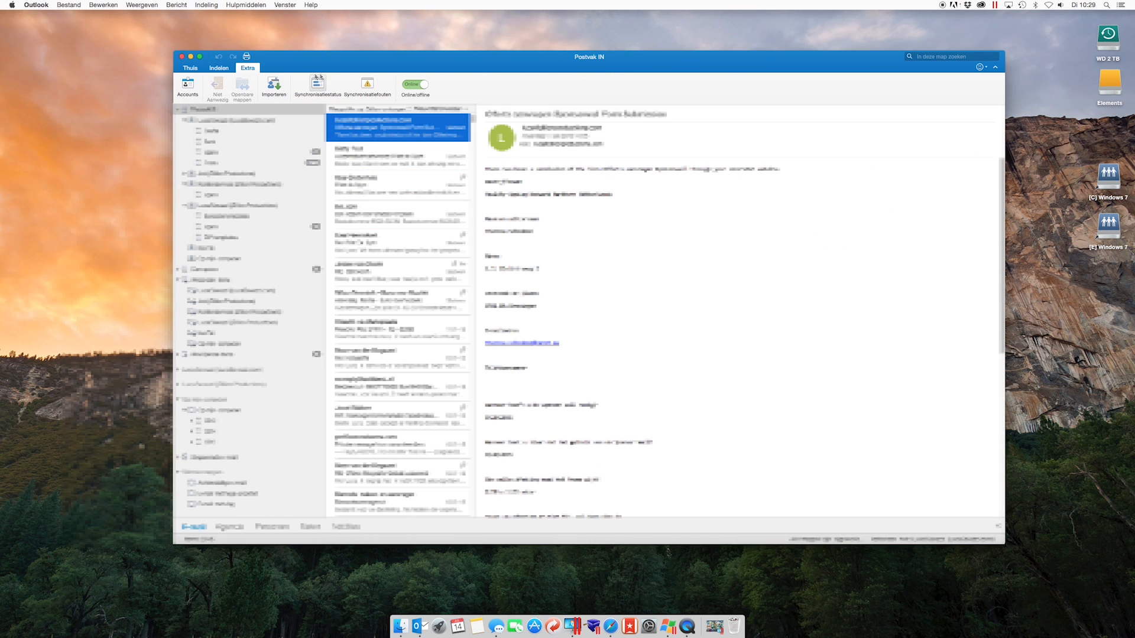
{"action": "left_click", "coordinate": [190, 68]}
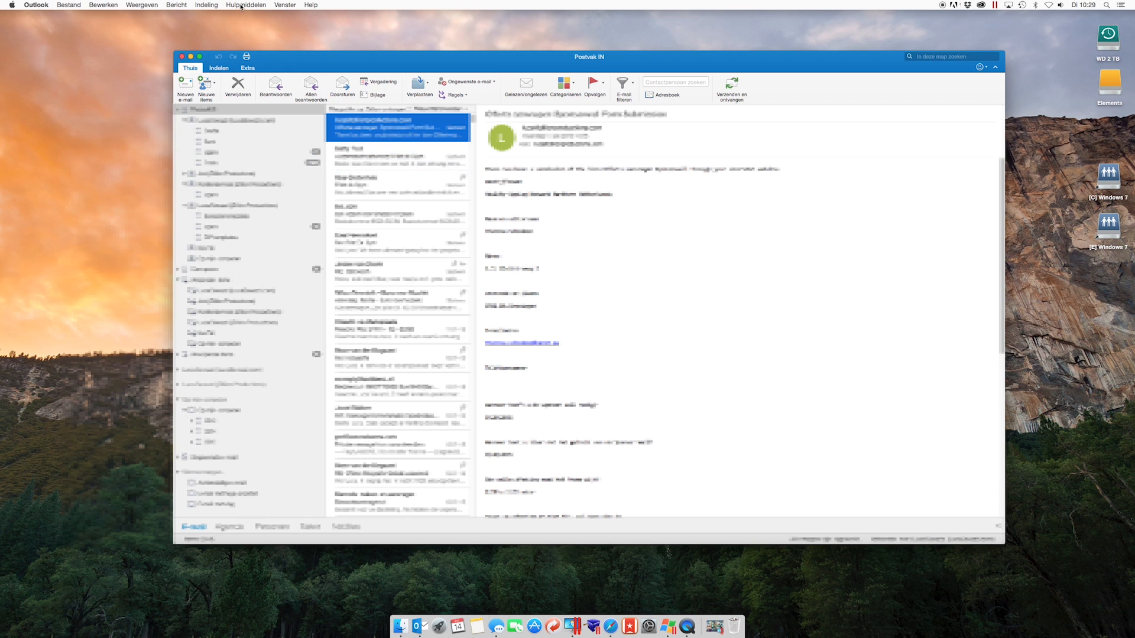
Step: Bring up the Accounts window from the Hulpmiddelen menu
{"action": "left_click", "coordinate": [246, 5]}
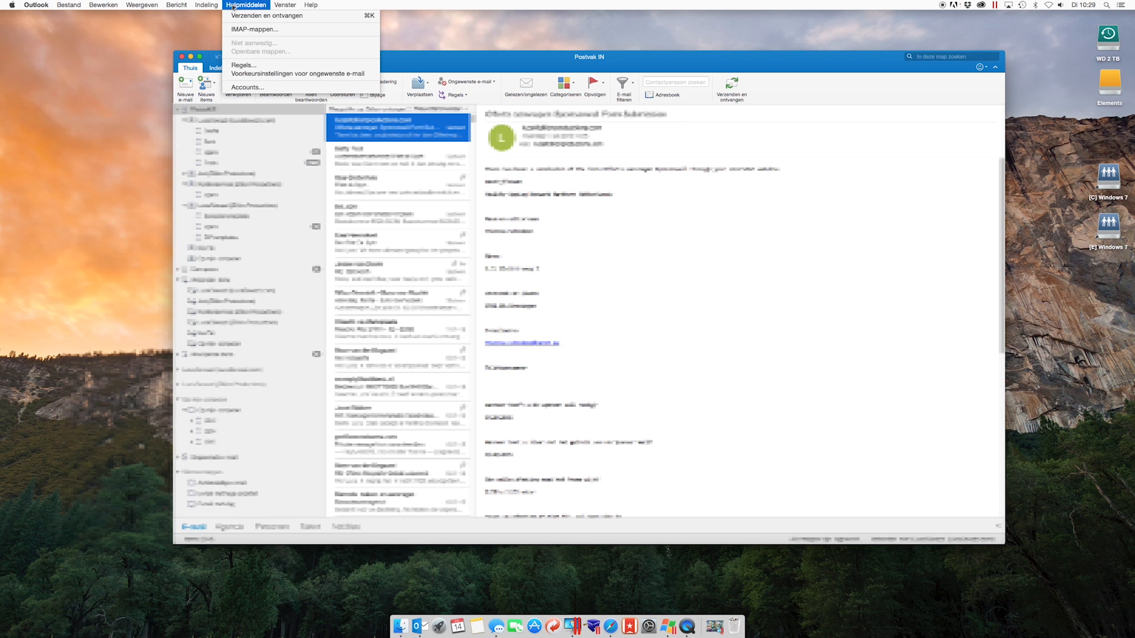
{"action": "mouse_move", "coordinate": [246, 87]}
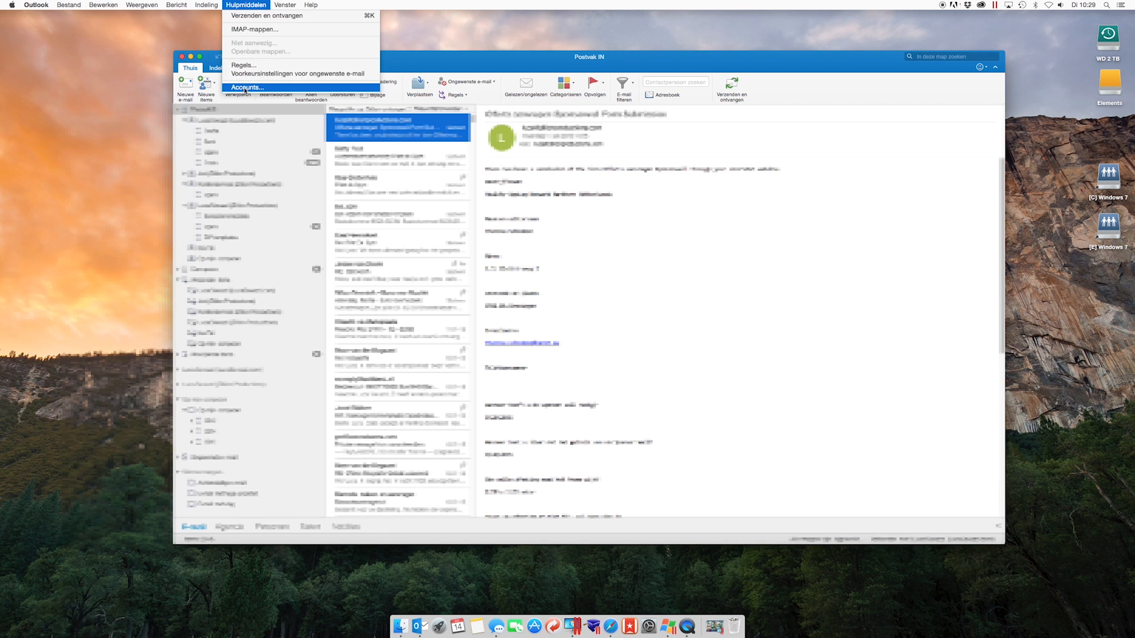
{"action": "left_click", "coordinate": [247, 87]}
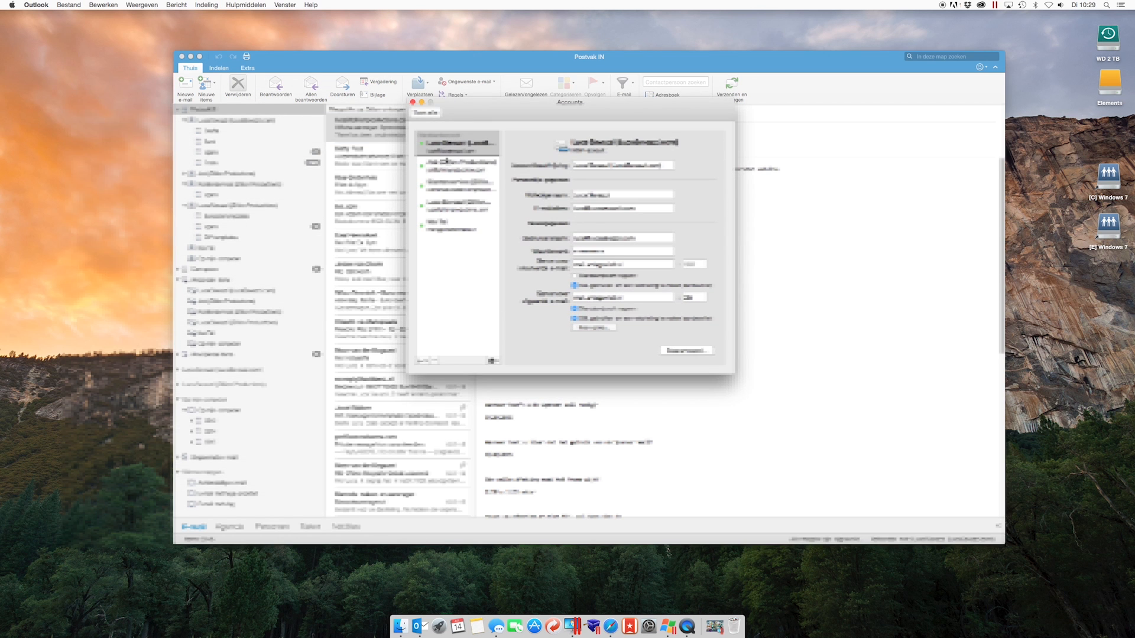
Step: Select the sixth mail account in the Accounts list
{"action": "left_click", "coordinate": [456, 225]}
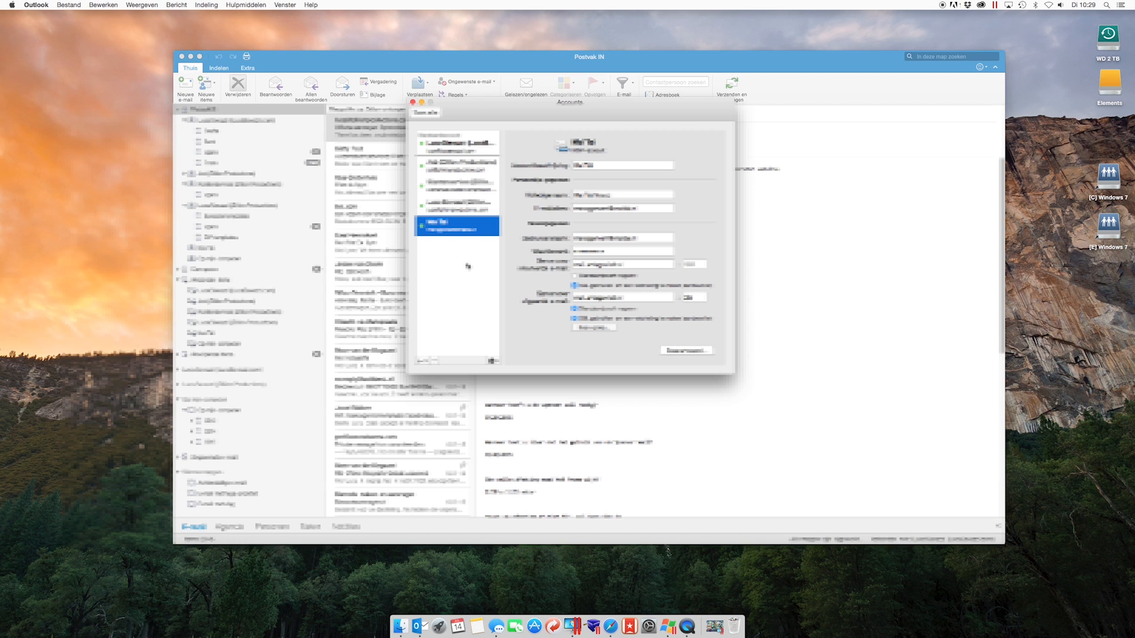
{"action": "mouse_move", "coordinate": [467, 266]}
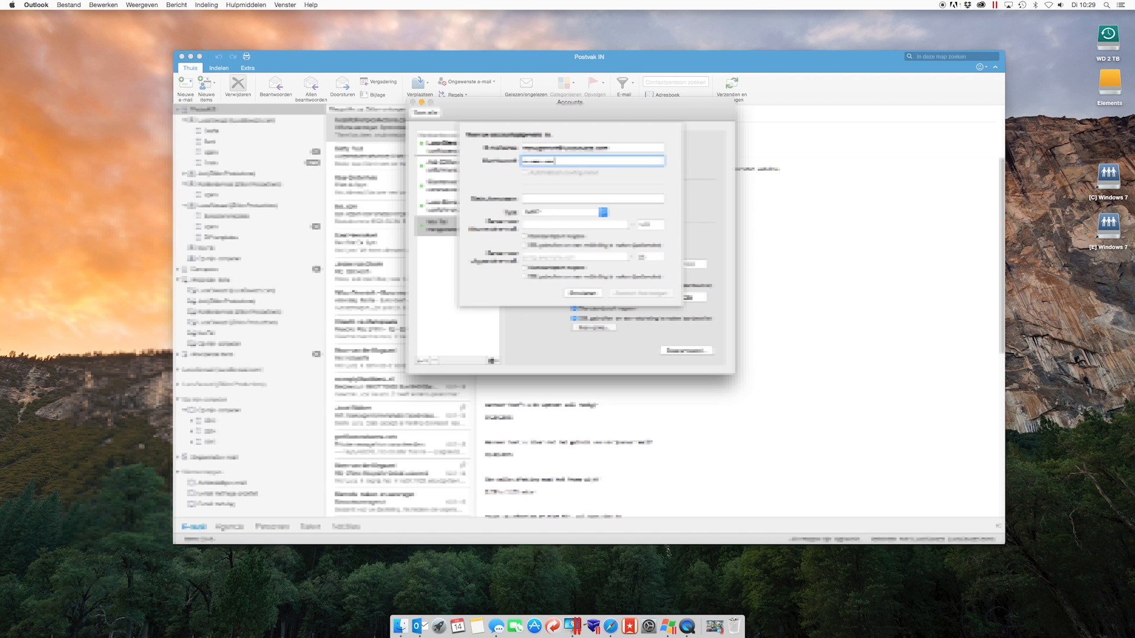
Step: Fill in the server details, add the account with Account toevoegen, and go to the Outlook menu
{"action": "left_click", "coordinate": [591, 147]}
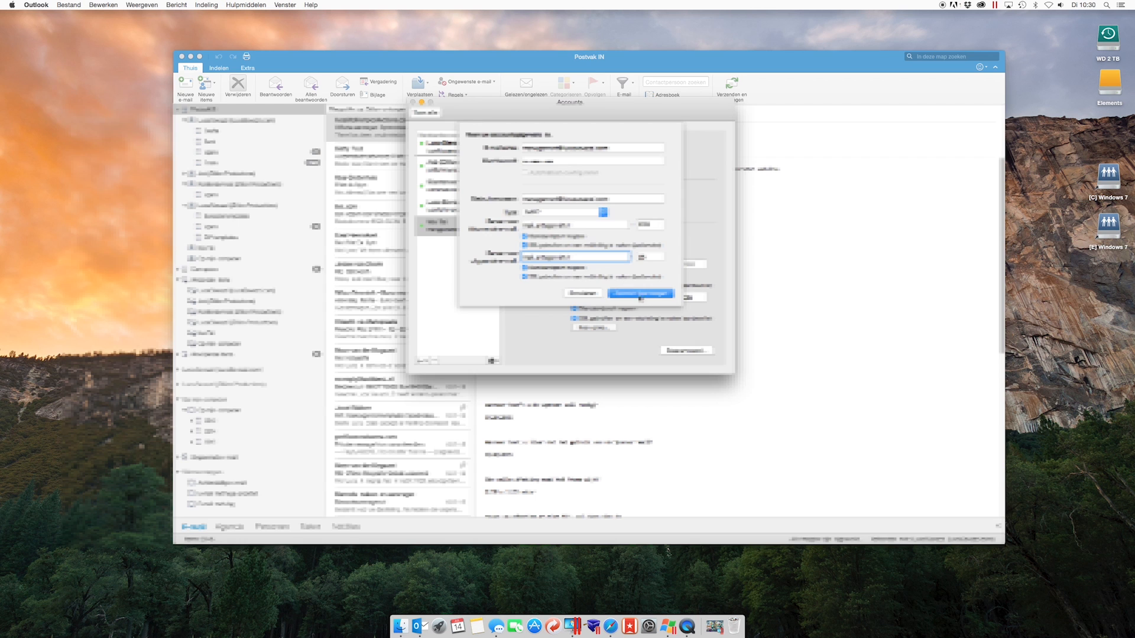
{"action": "left_click", "coordinate": [456, 227]}
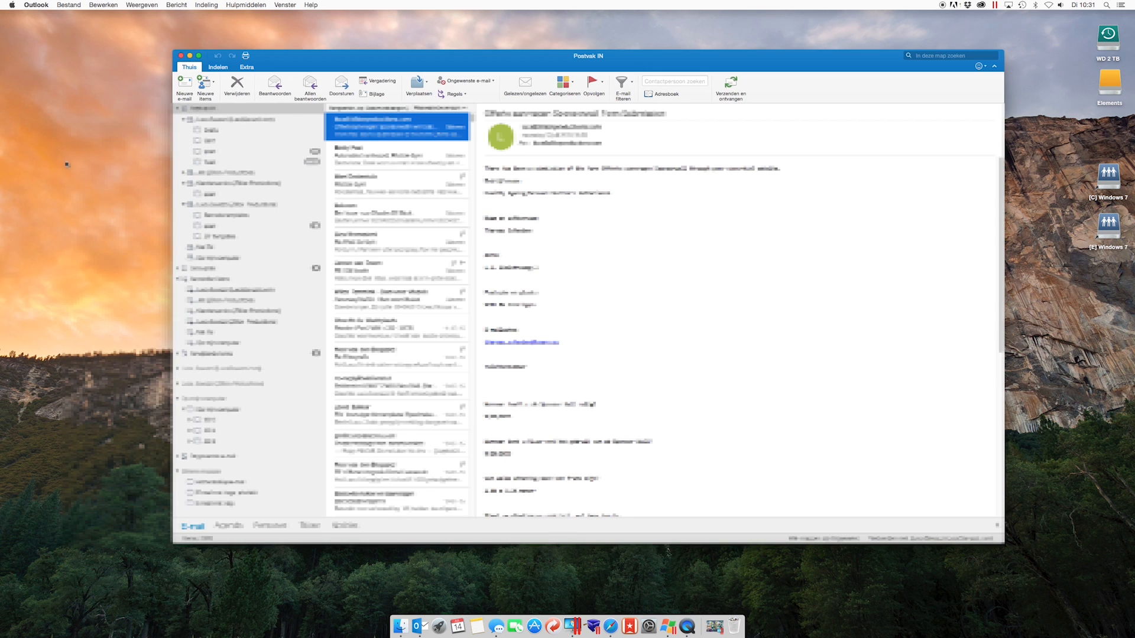
{"action": "mouse_move", "coordinate": [112, 89]}
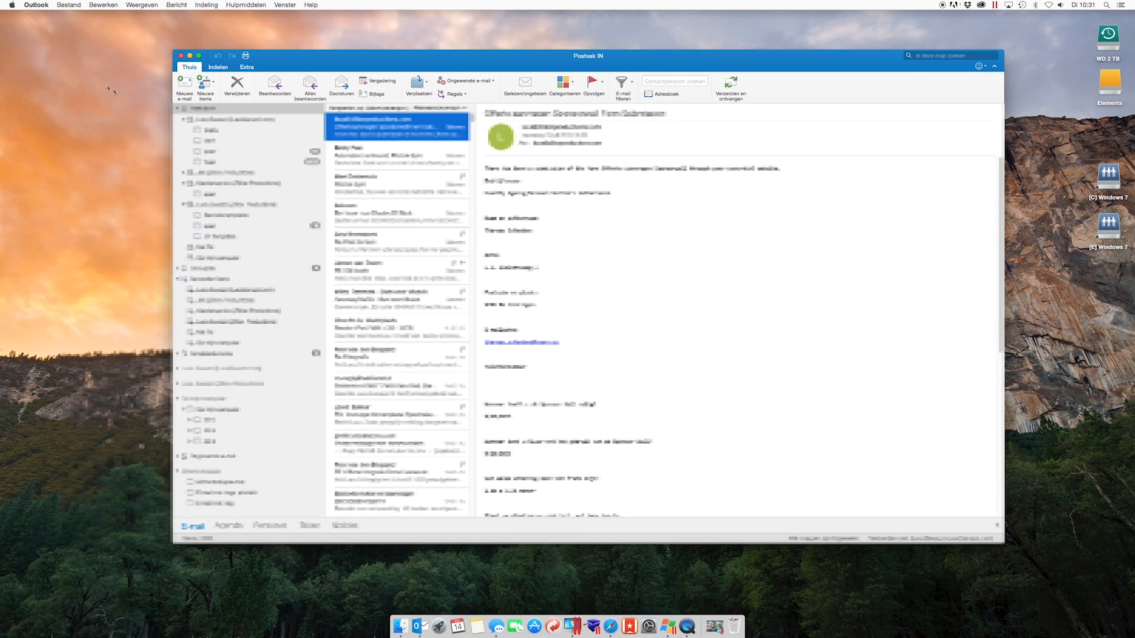
{"action": "left_click", "coordinate": [36, 4]}
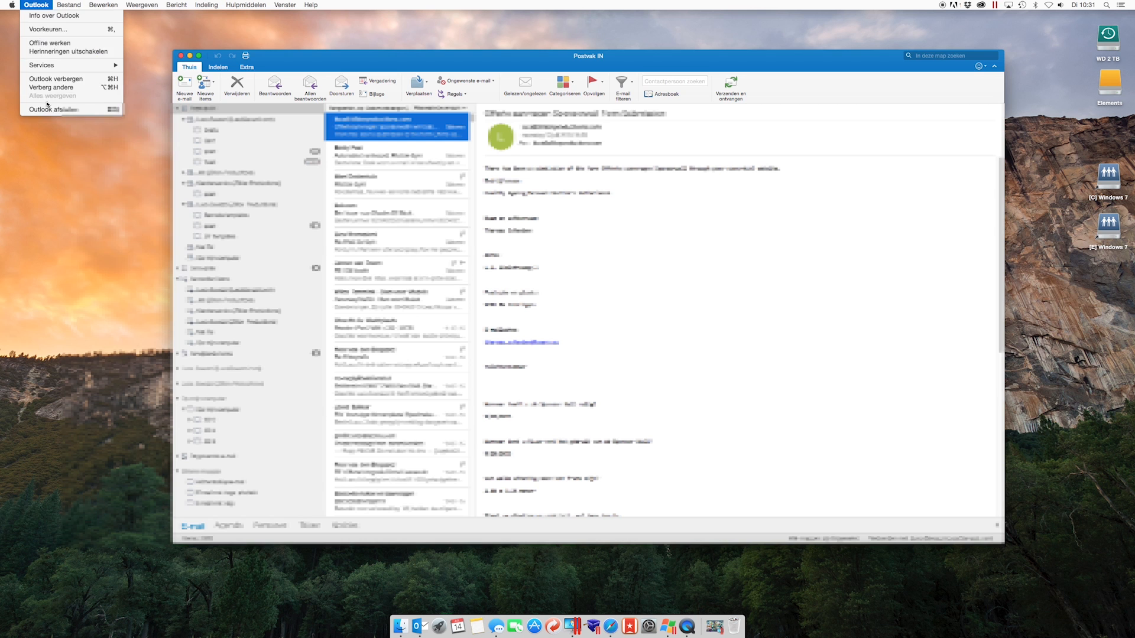
Step: Relaunch Outlook from the Dock and wait on the inbox while the message list updates
{"action": "left_click", "coordinate": [55, 109]}
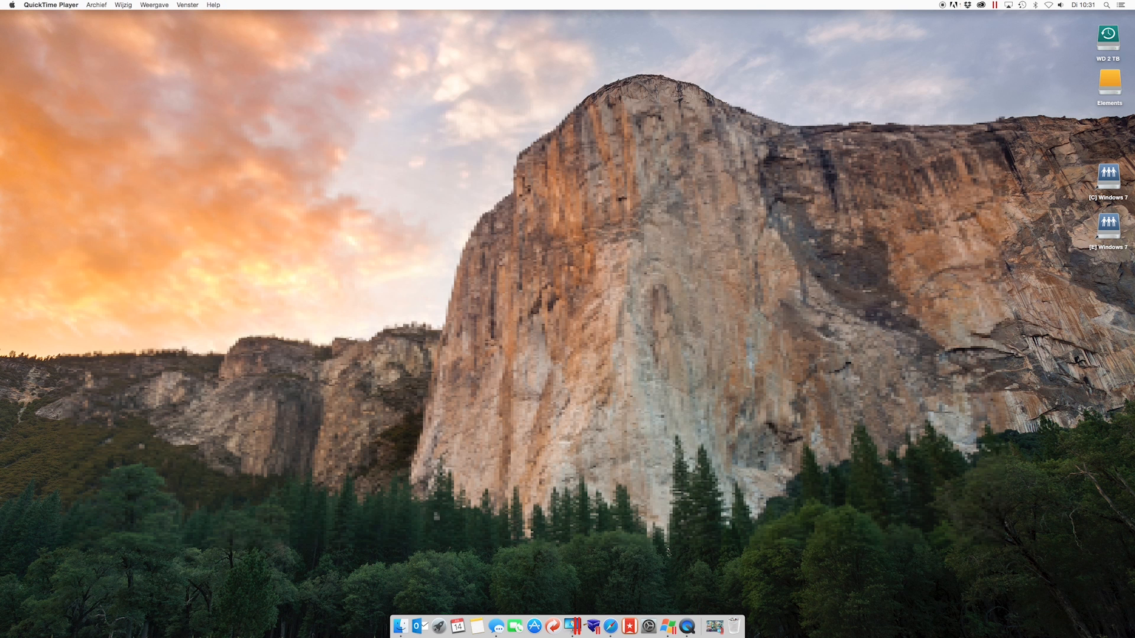
{"action": "mouse_move", "coordinate": [419, 626]}
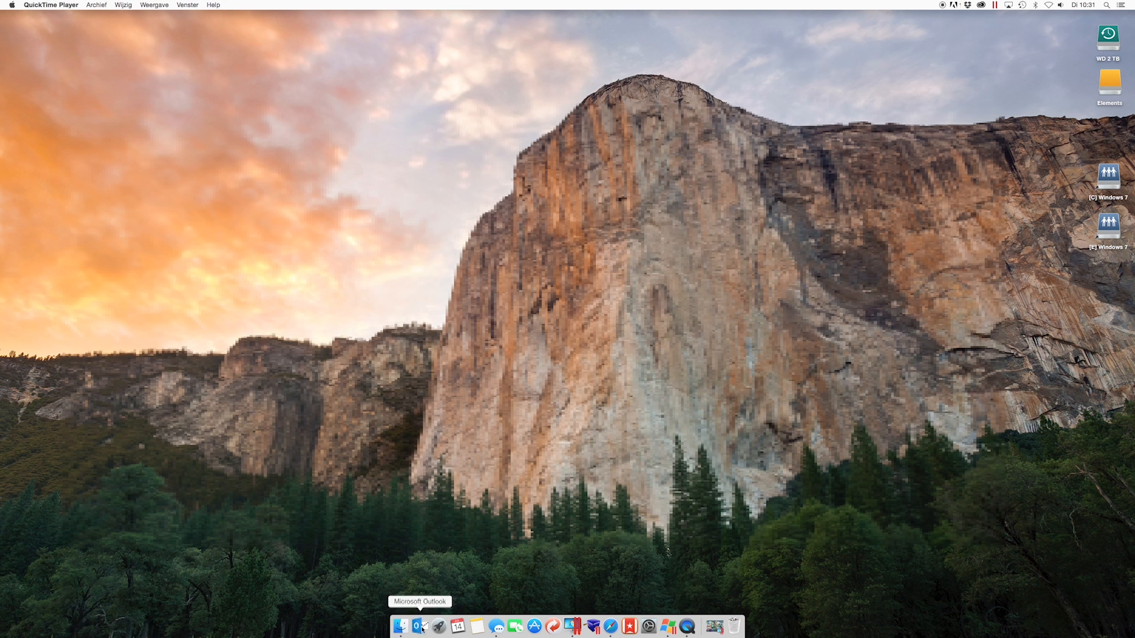
{"action": "left_click", "coordinate": [421, 626]}
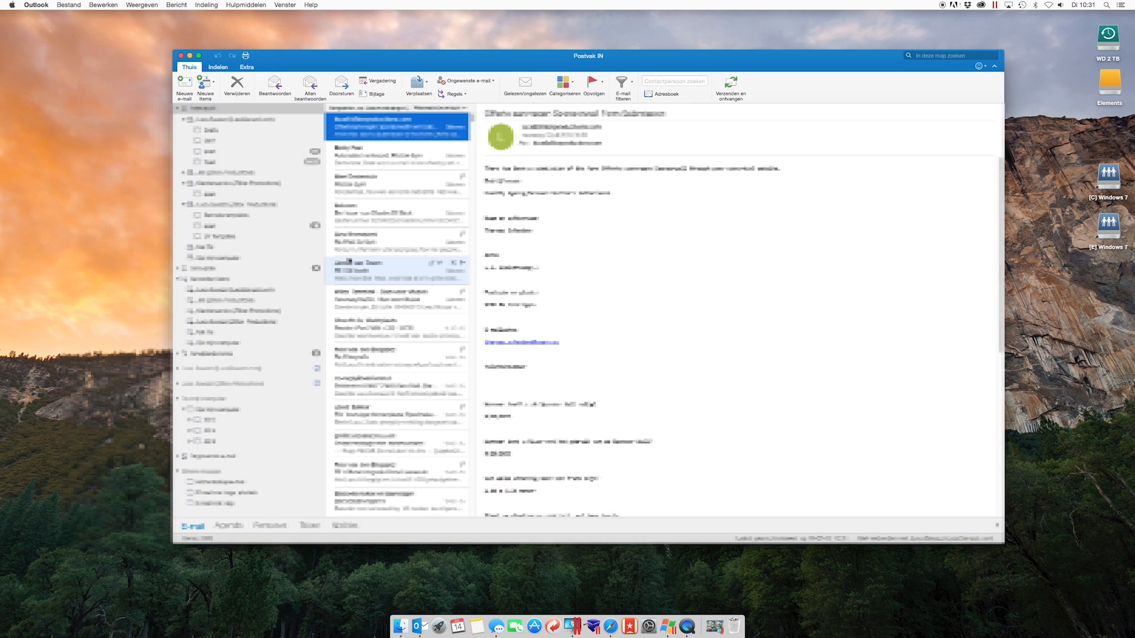
{"action": "mouse_move", "coordinate": [429, 163]}
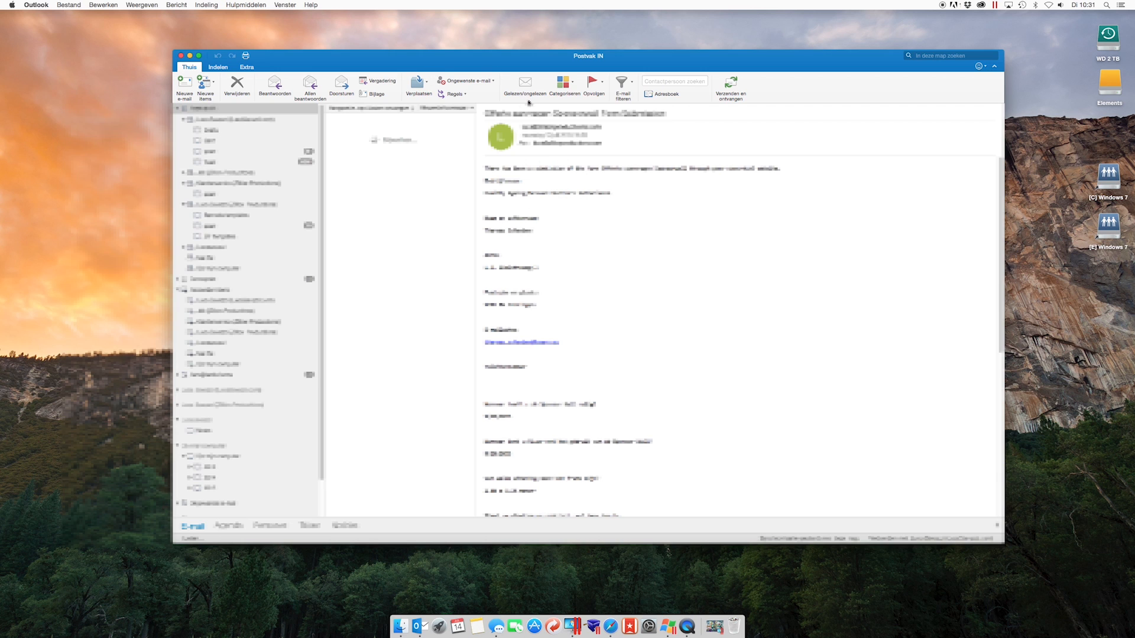
{"action": "mouse_move", "coordinate": [420, 627]}
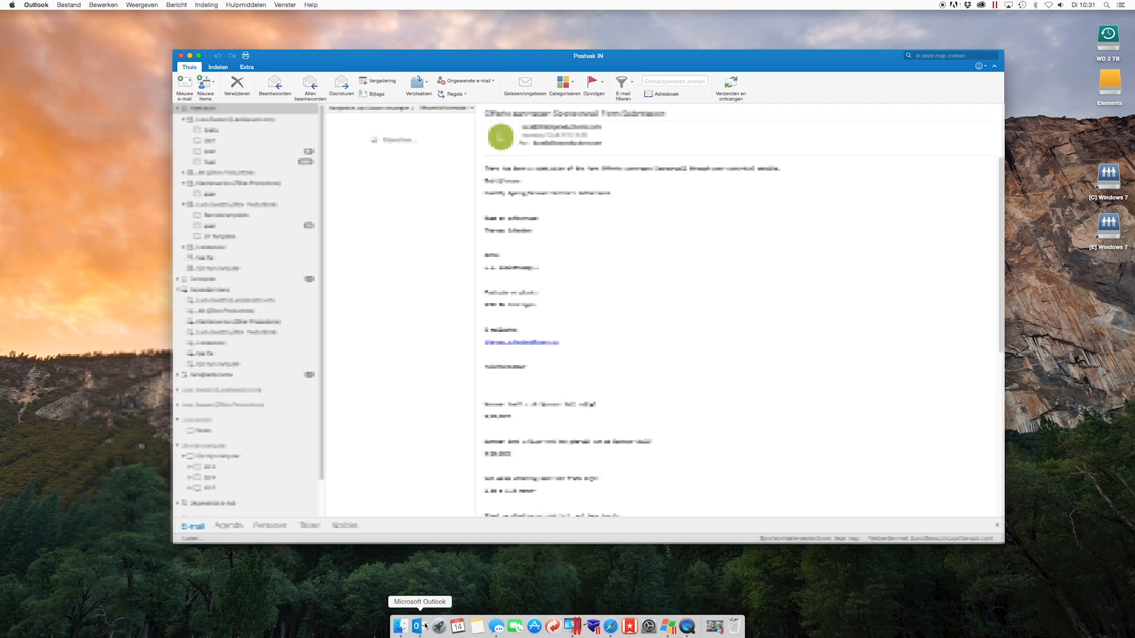
Step: Force-quit Outlook from its Dock icon and dismiss the Microsoft Error Reporting dialog
{"action": "right_click", "coordinate": [399, 626]}
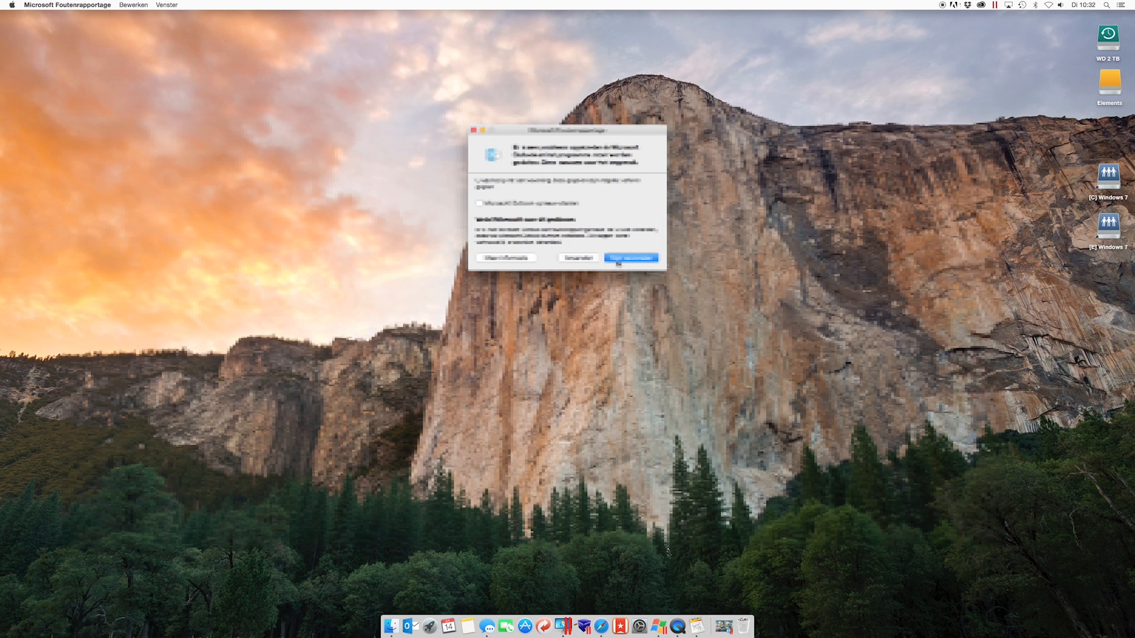
{"action": "left_click", "coordinate": [628, 257]}
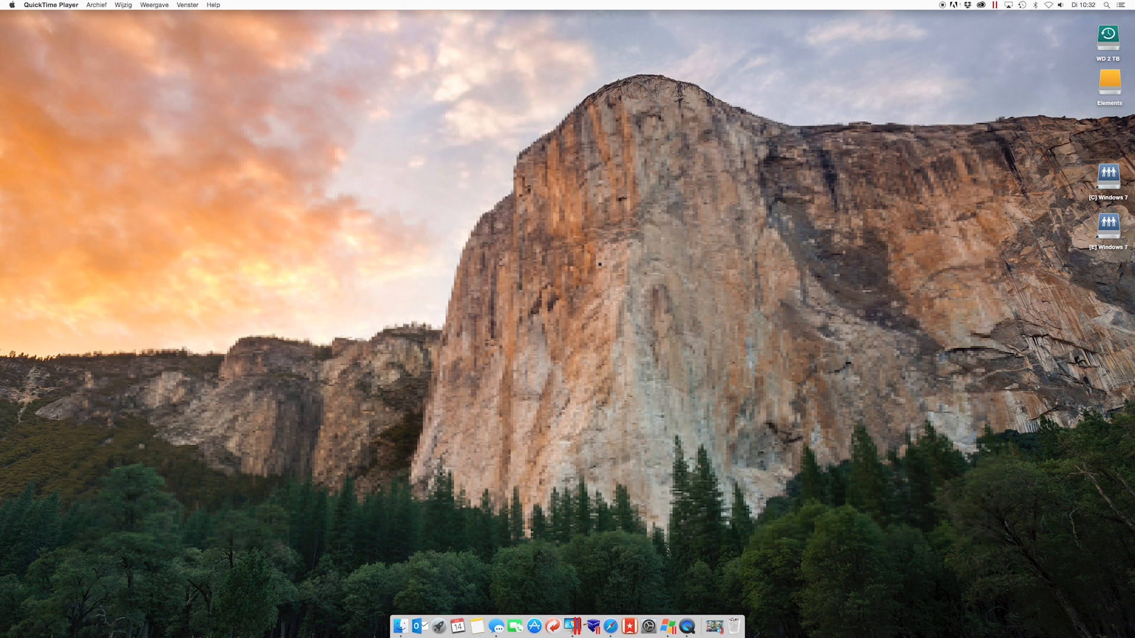
{"action": "mouse_move", "coordinate": [133, 41]}
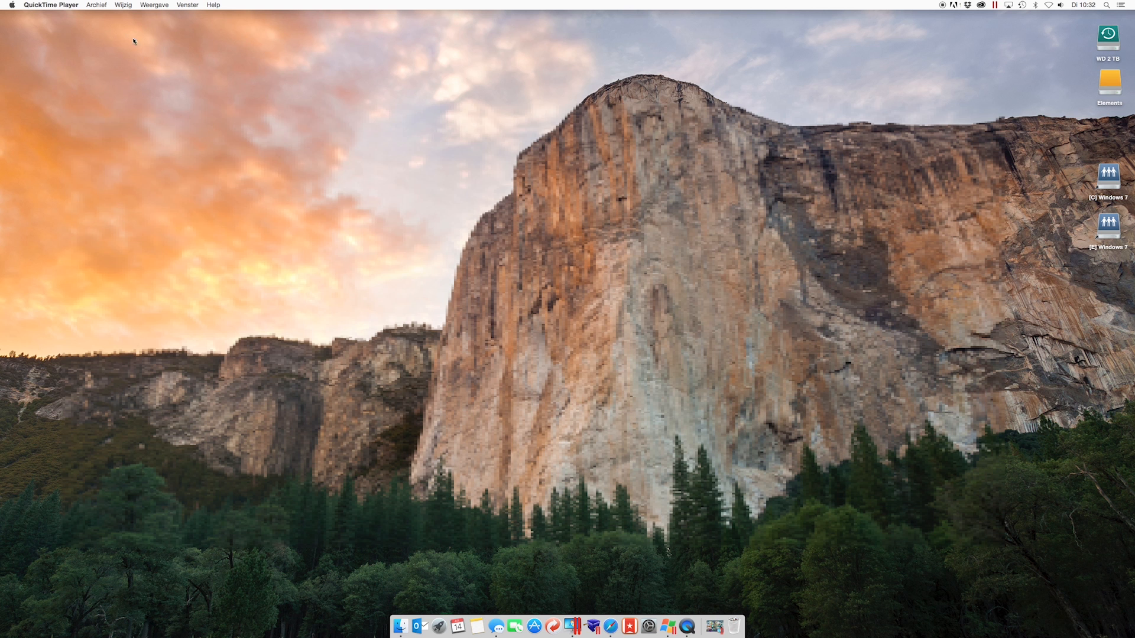
{"action": "mouse_move", "coordinate": [420, 626]}
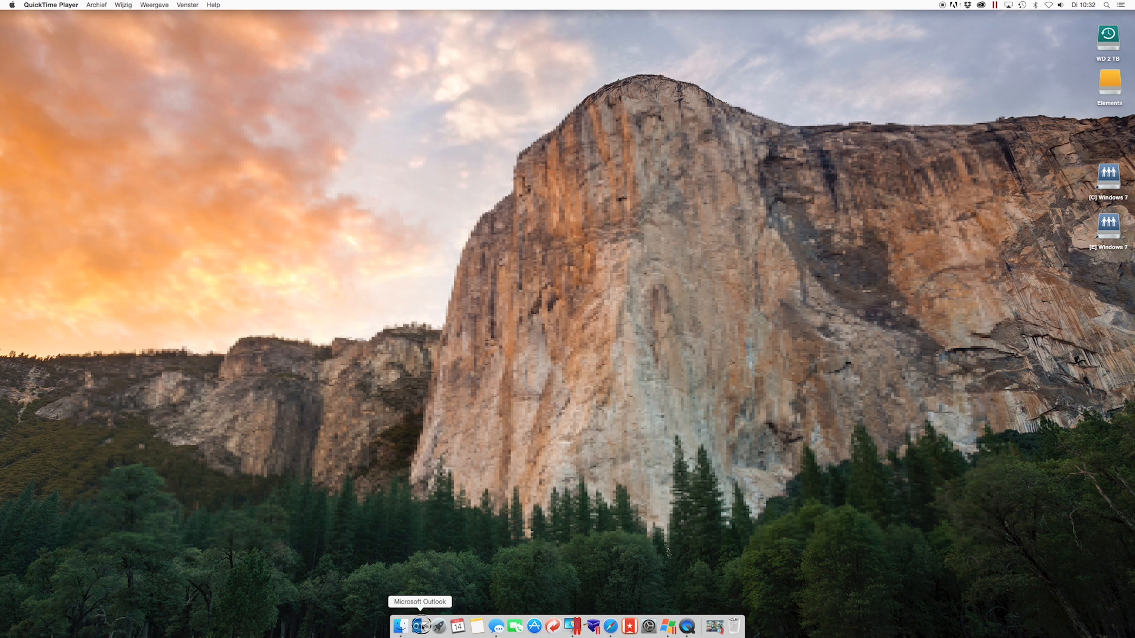
{"action": "left_click", "coordinate": [420, 626]}
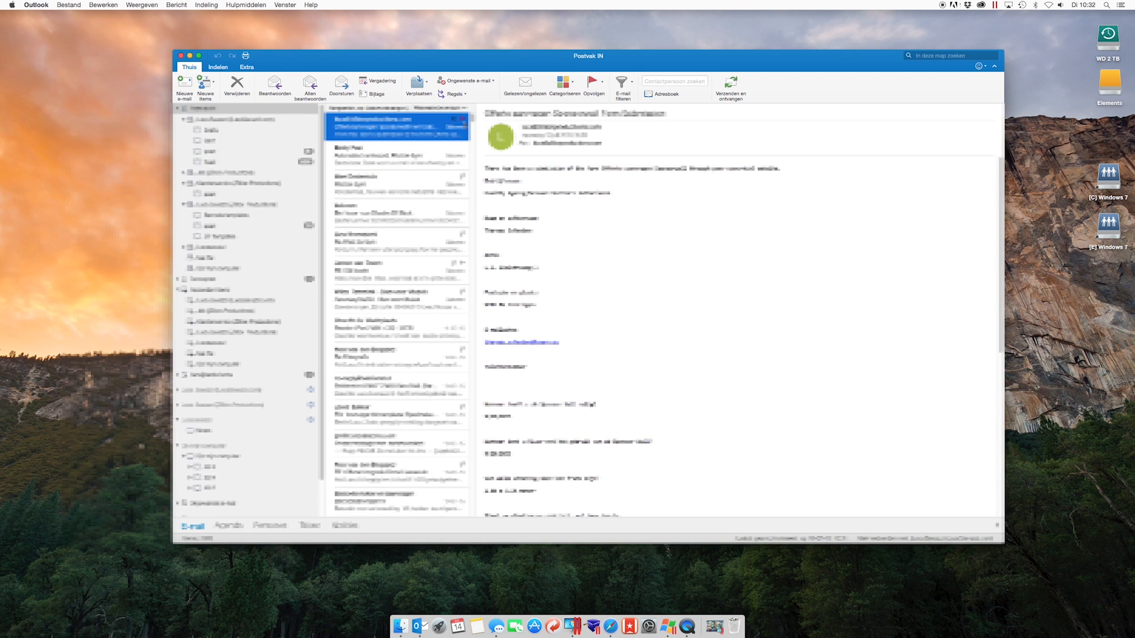
{"action": "left_click", "coordinate": [247, 66]}
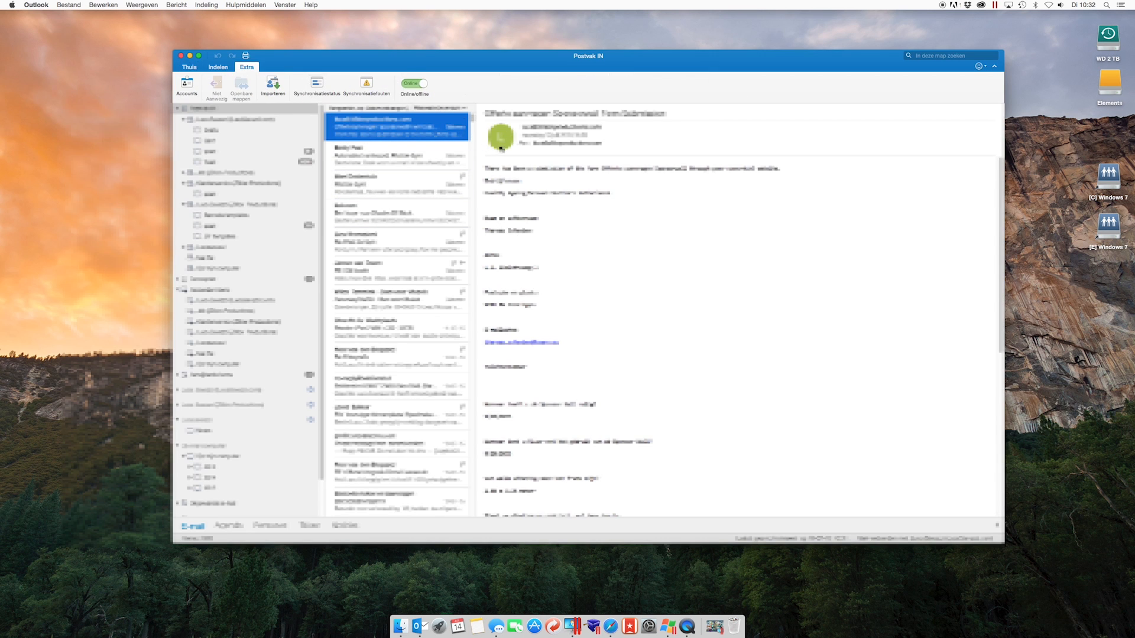
{"action": "left_click", "coordinate": [189, 66]}
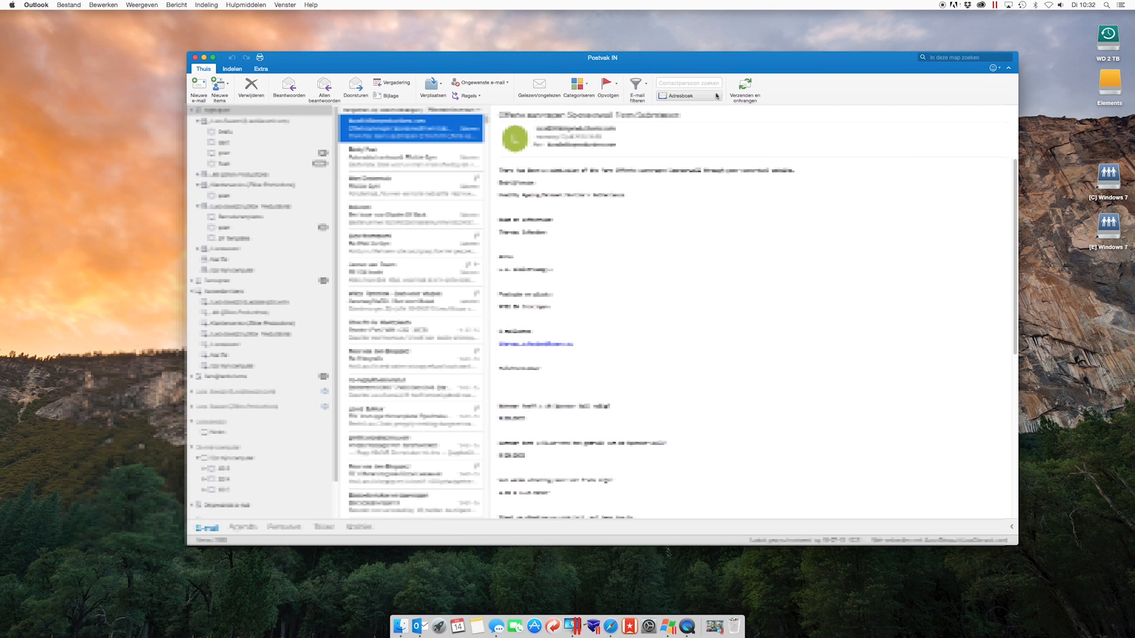
{"action": "left_click", "coordinate": [410, 157]}
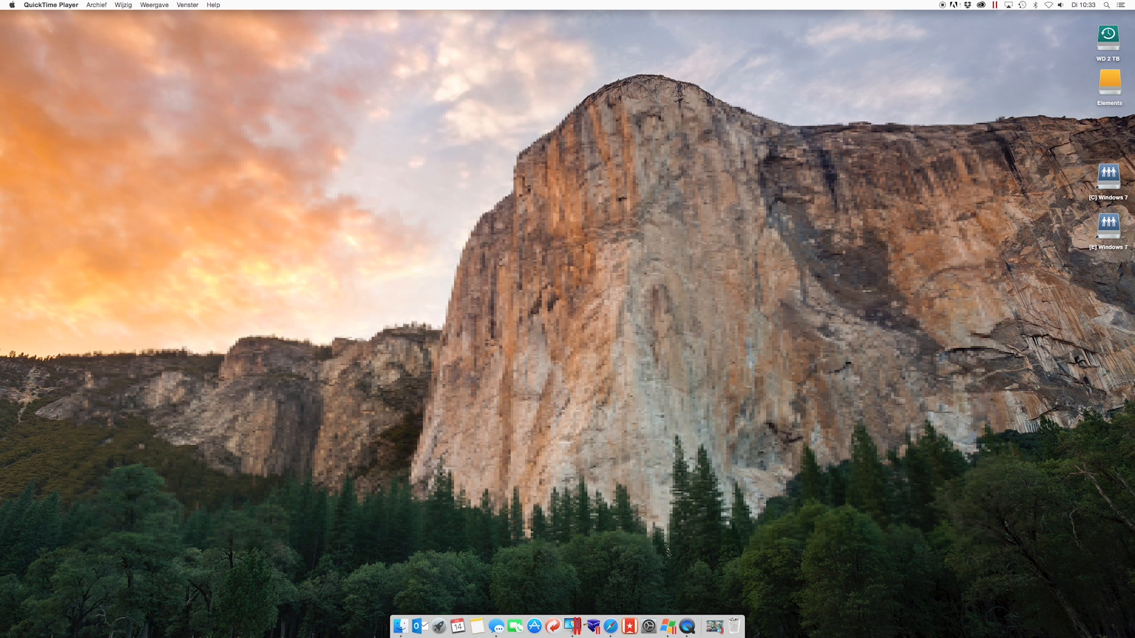
Step: Start Outlook again and set it to work offline via the Extra tab's Online/Offline switch
{"action": "left_click", "coordinate": [415, 625]}
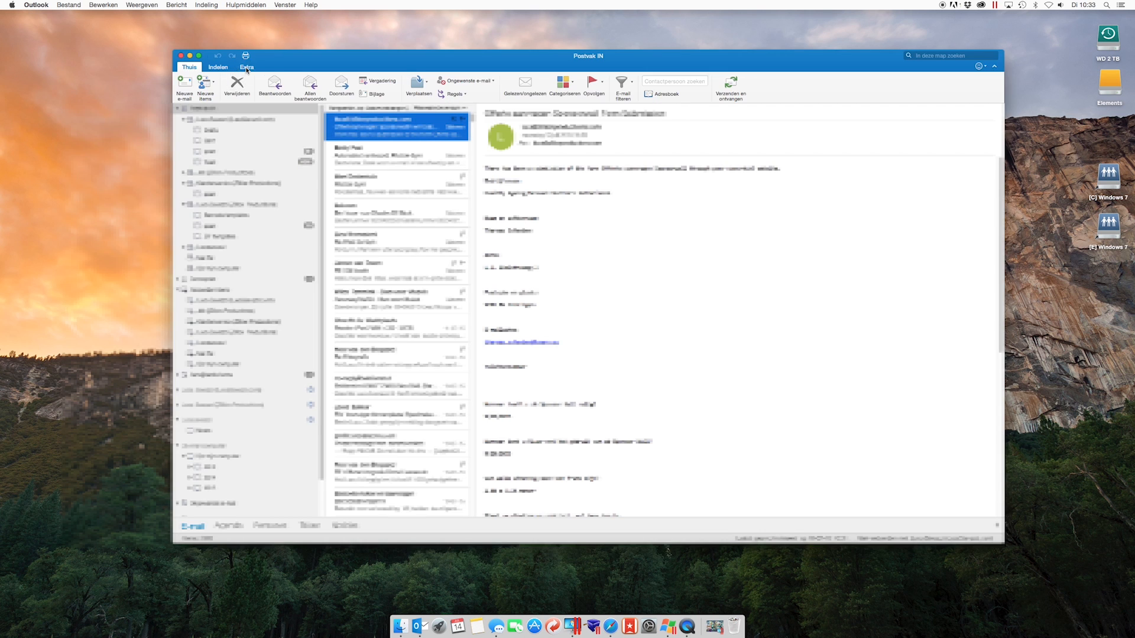
{"action": "left_click", "coordinate": [247, 67]}
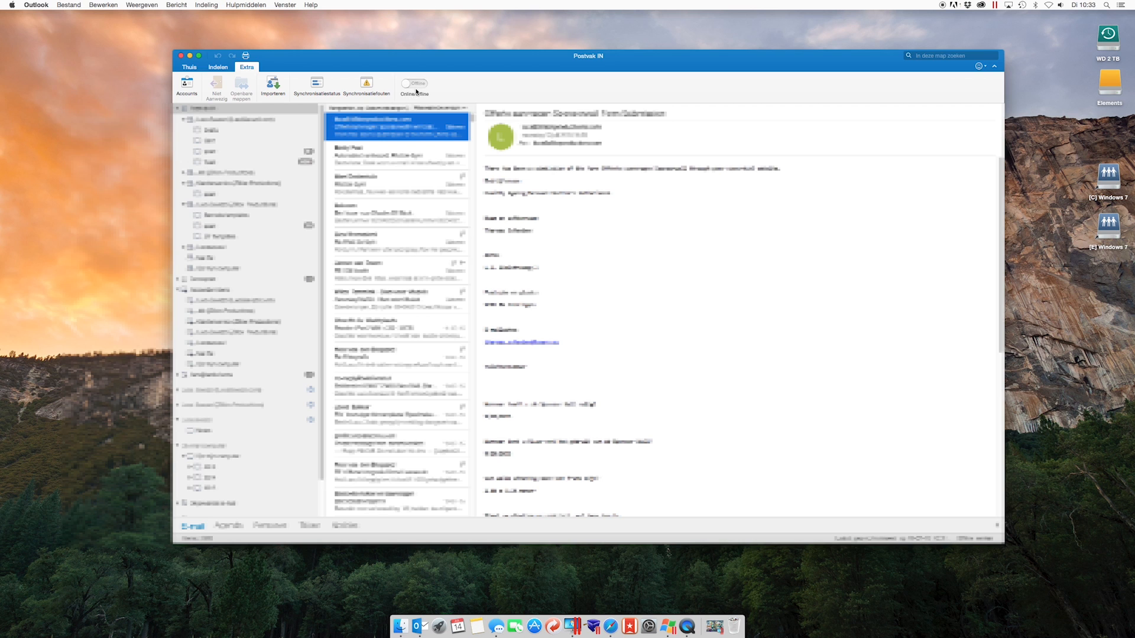
{"action": "mouse_move", "coordinate": [494, 68]}
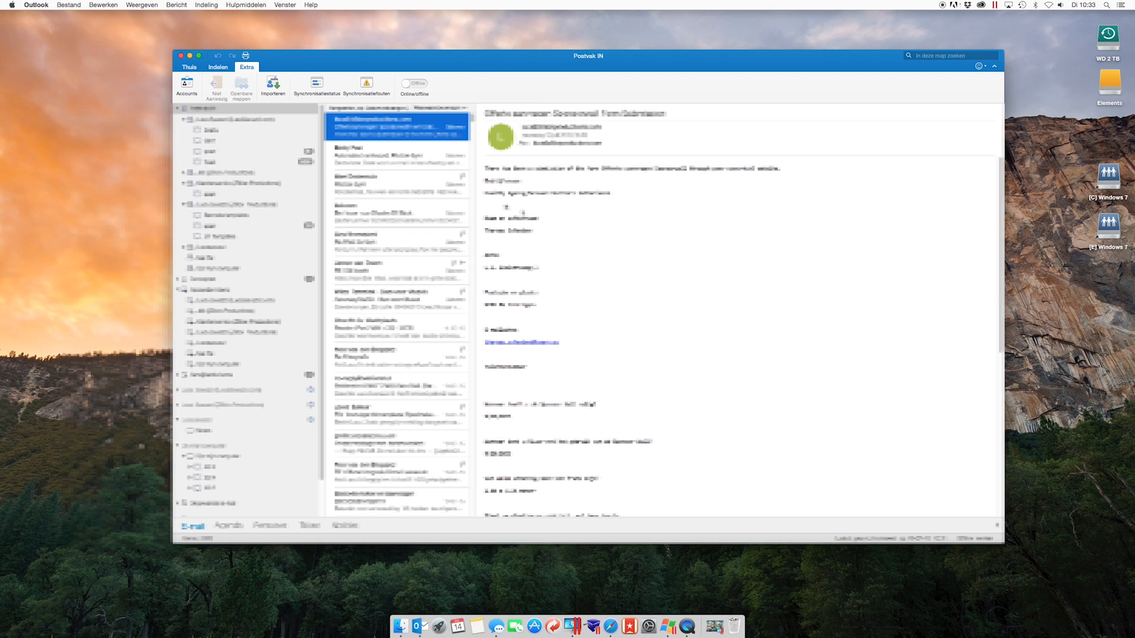
{"action": "left_click", "coordinate": [246, 5]}
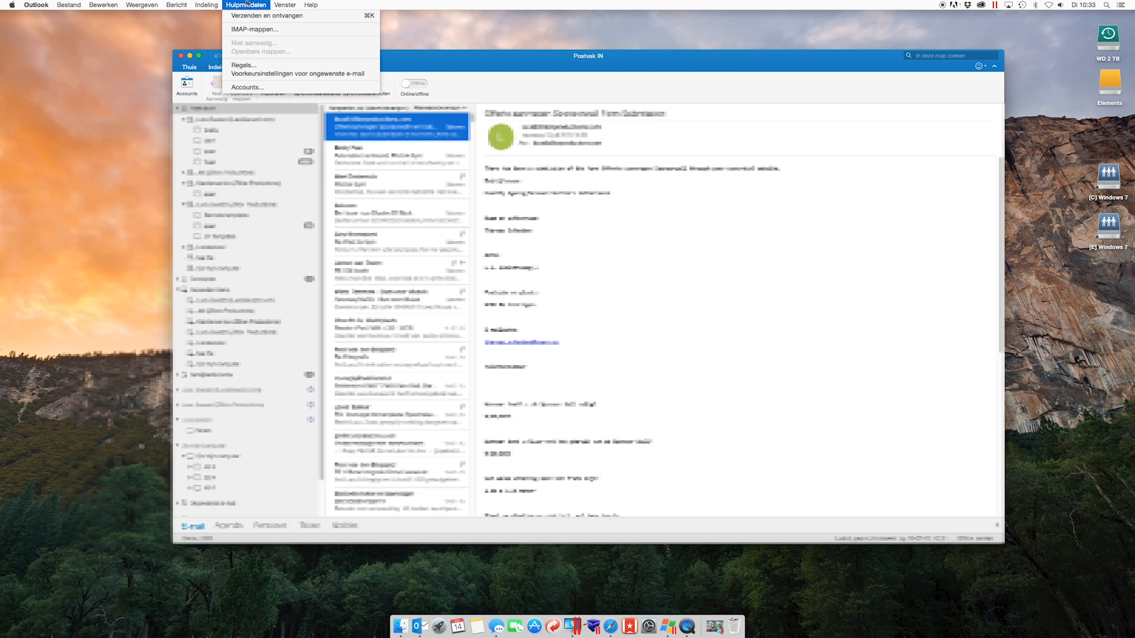
Step: Delete the sixth account in the Accounts window, leaving five, and close the window
{"action": "left_click", "coordinate": [247, 87]}
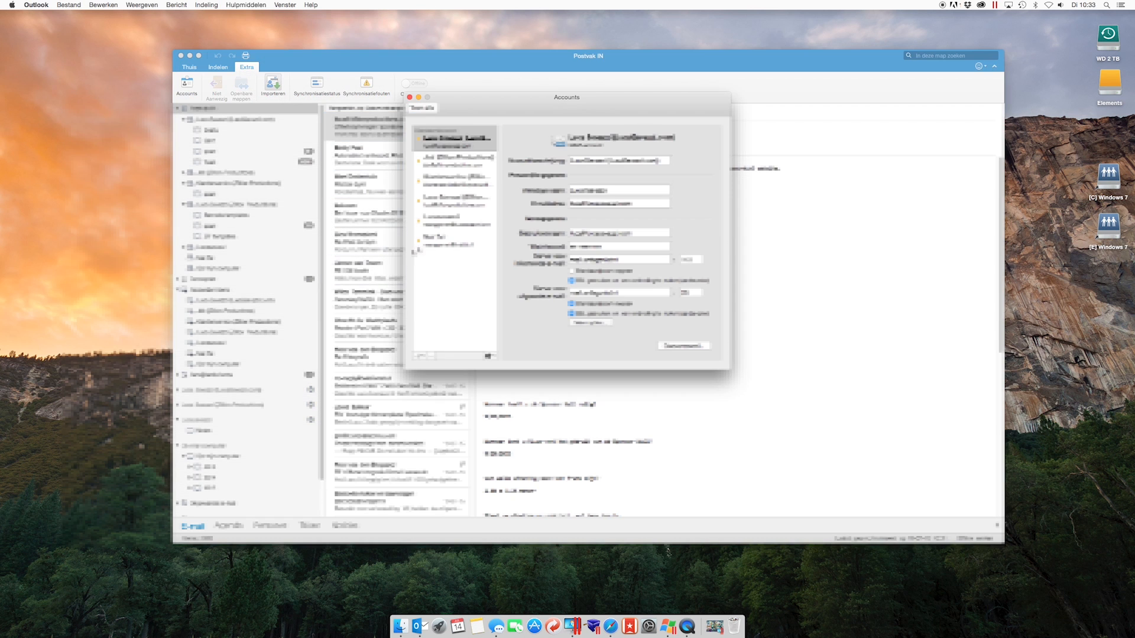
{"action": "left_click", "coordinate": [454, 220]}
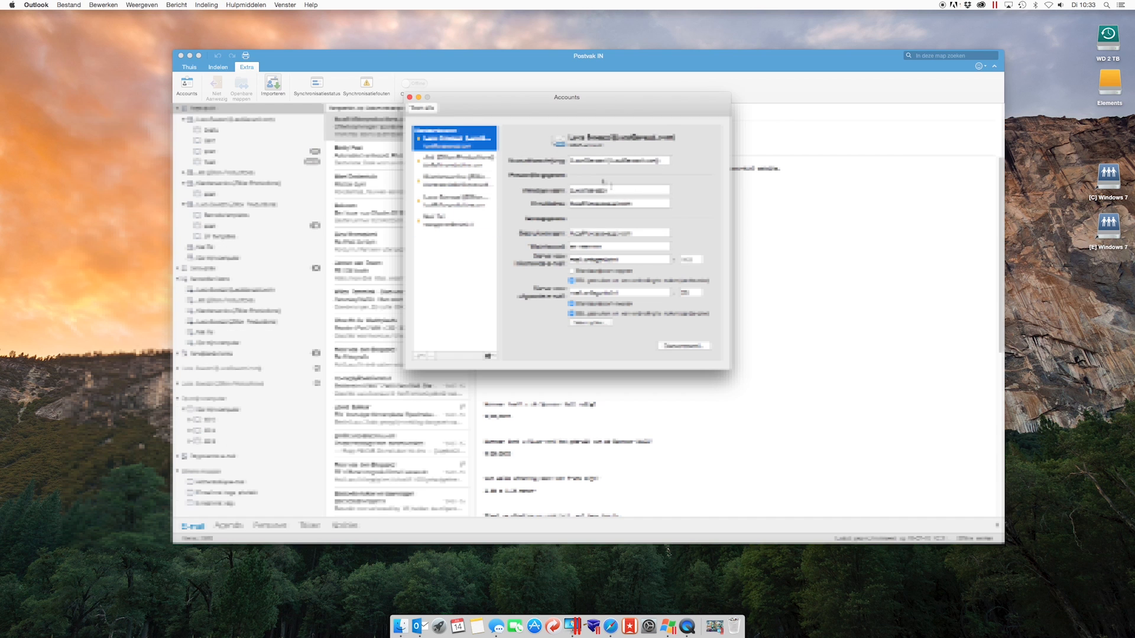
{"action": "left_click", "coordinate": [410, 97]}
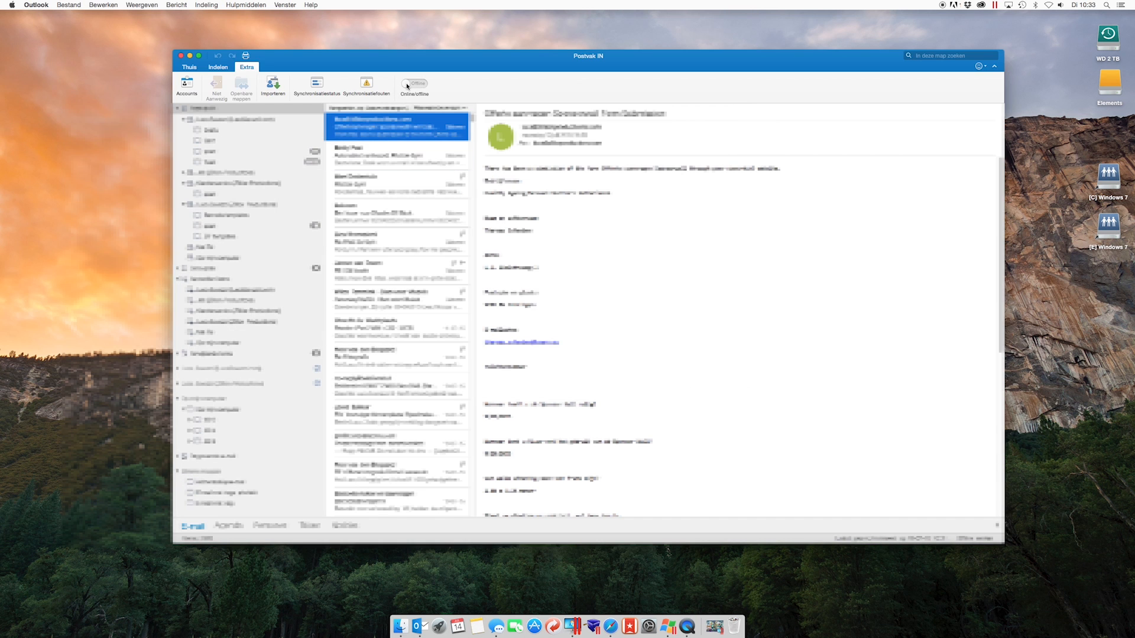
Step: Switch Outlook back online and return to the Thuis tab with the inbox listed
{"action": "left_click", "coordinate": [414, 83]}
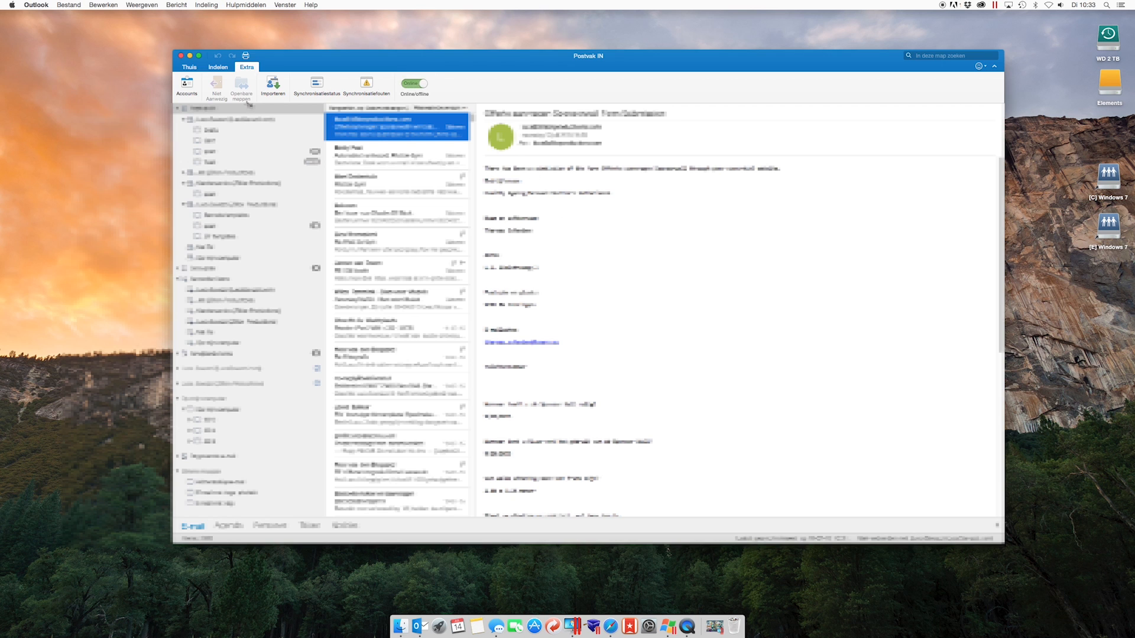
{"action": "left_click", "coordinate": [189, 66]}
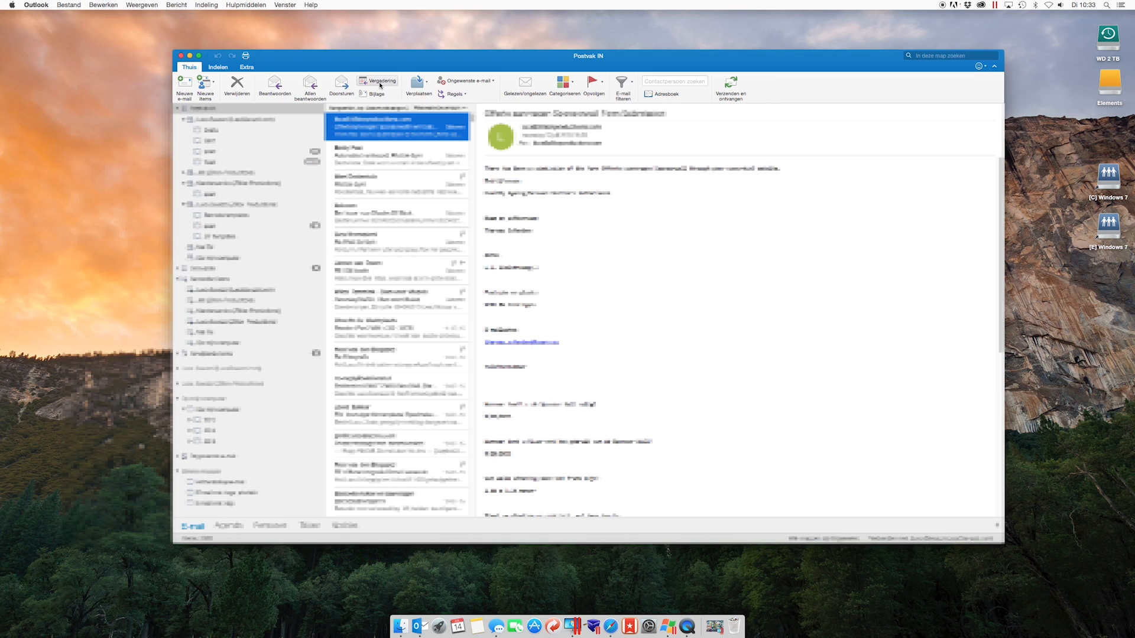
{"action": "mouse_move", "coordinate": [379, 85]}
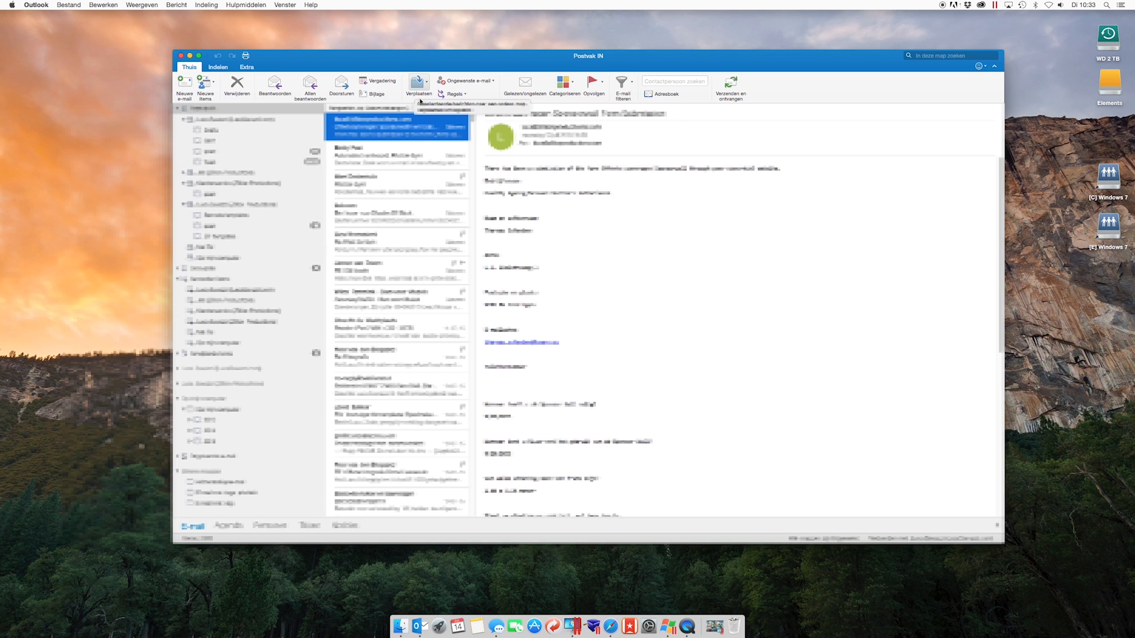
{"action": "mouse_move", "coordinate": [422, 99]}
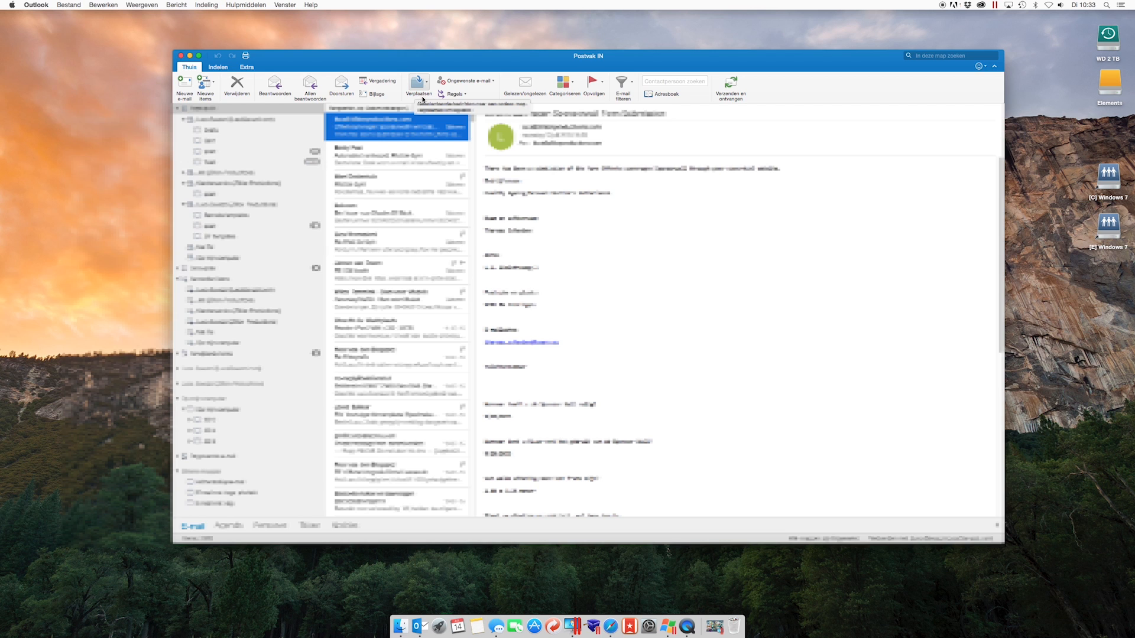
{"action": "mouse_move", "coordinate": [425, 102]}
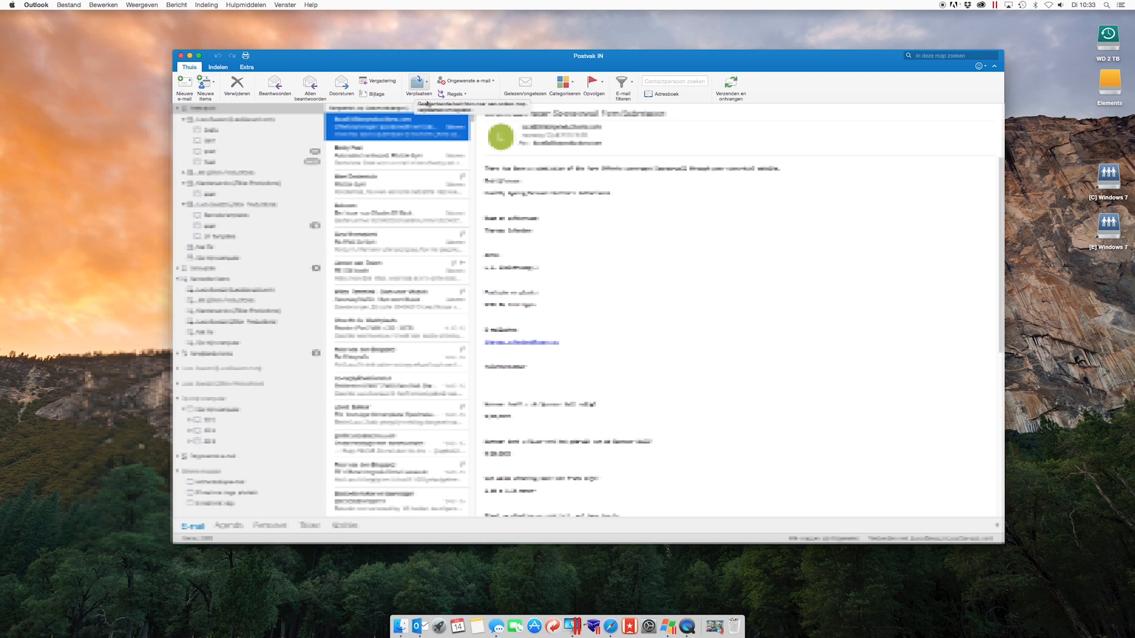